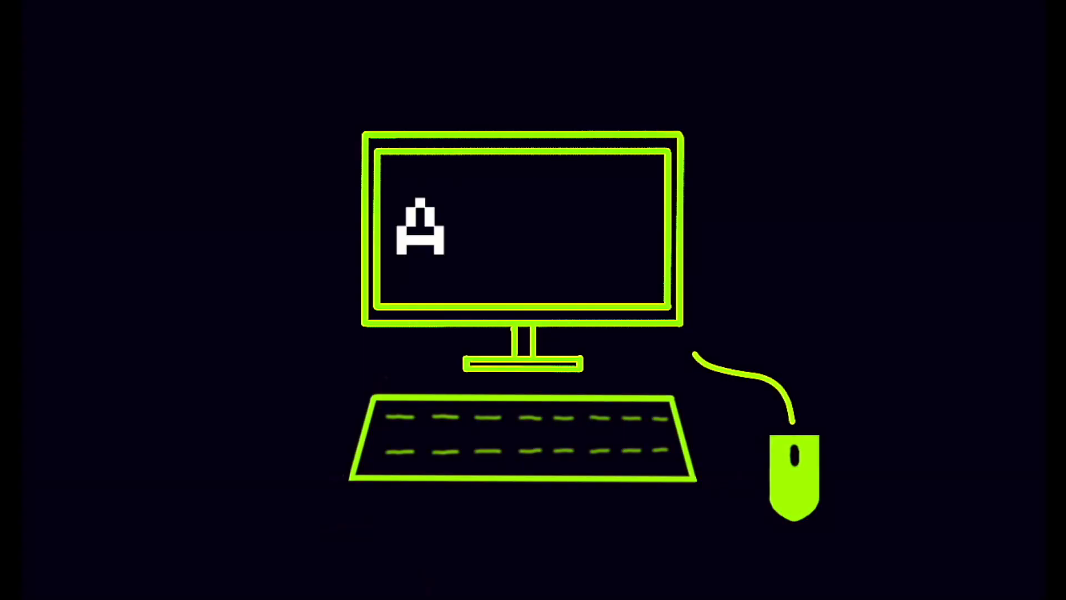
- Initialise carry = 0 and result = "" at the start of addBinary
text(NISH)
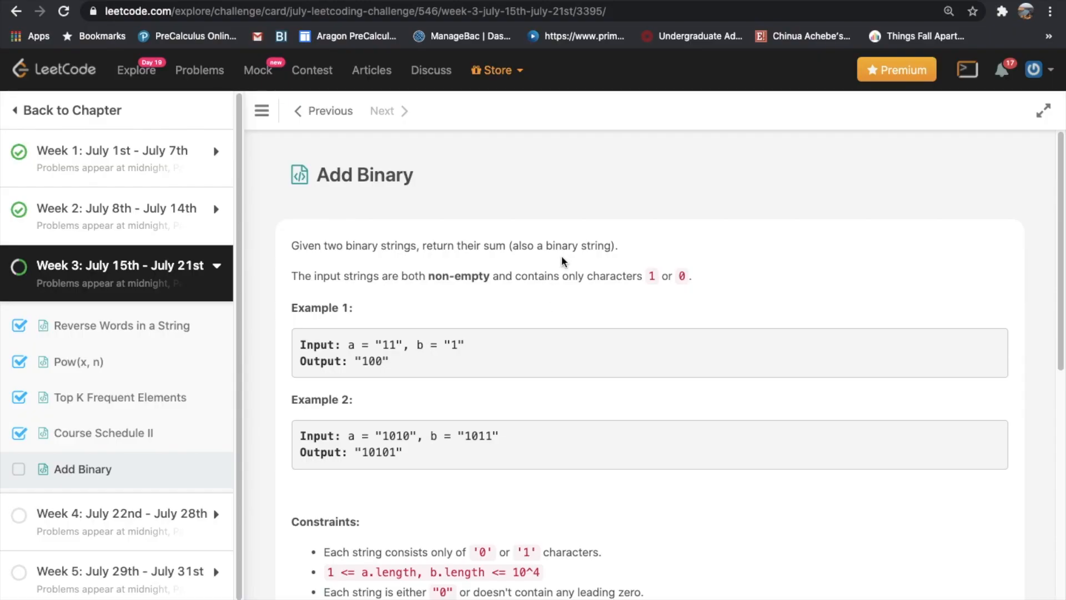
mouse_move(464, 160)
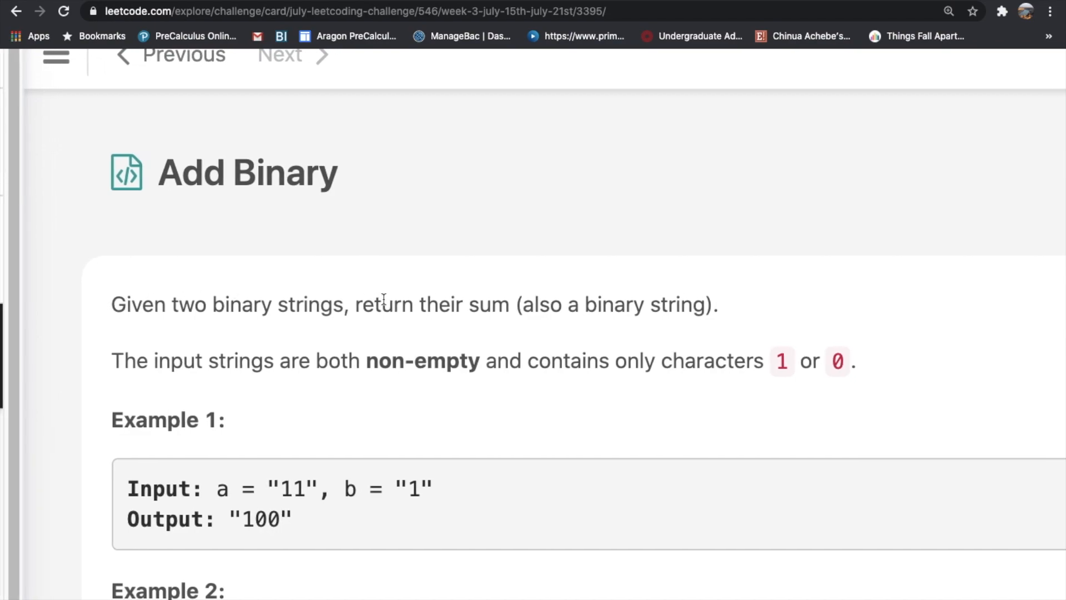
mouse_move(608, 293)
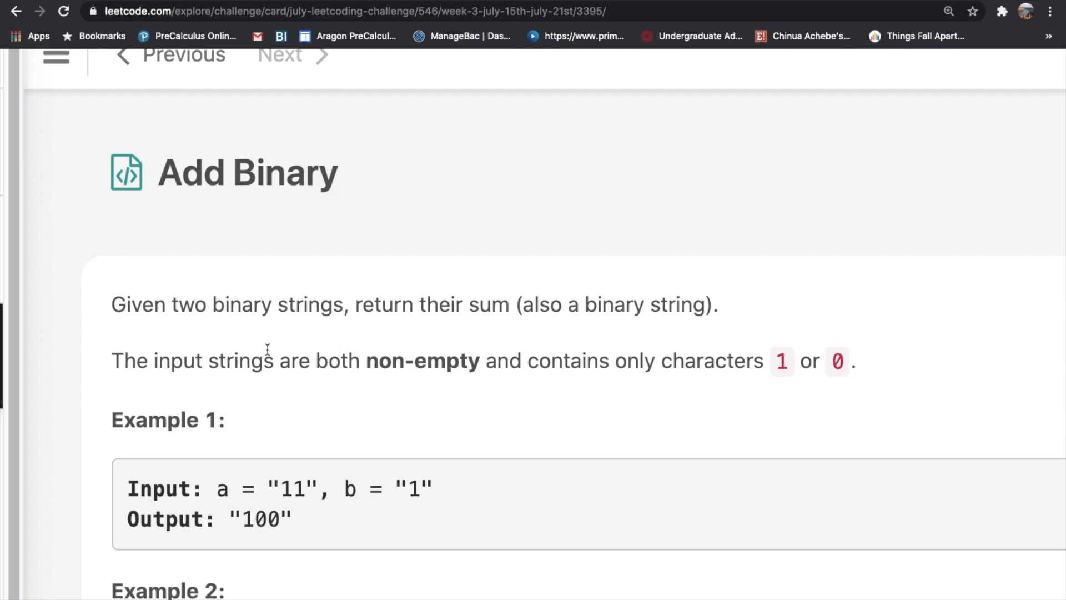
mouse_move(476, 316)
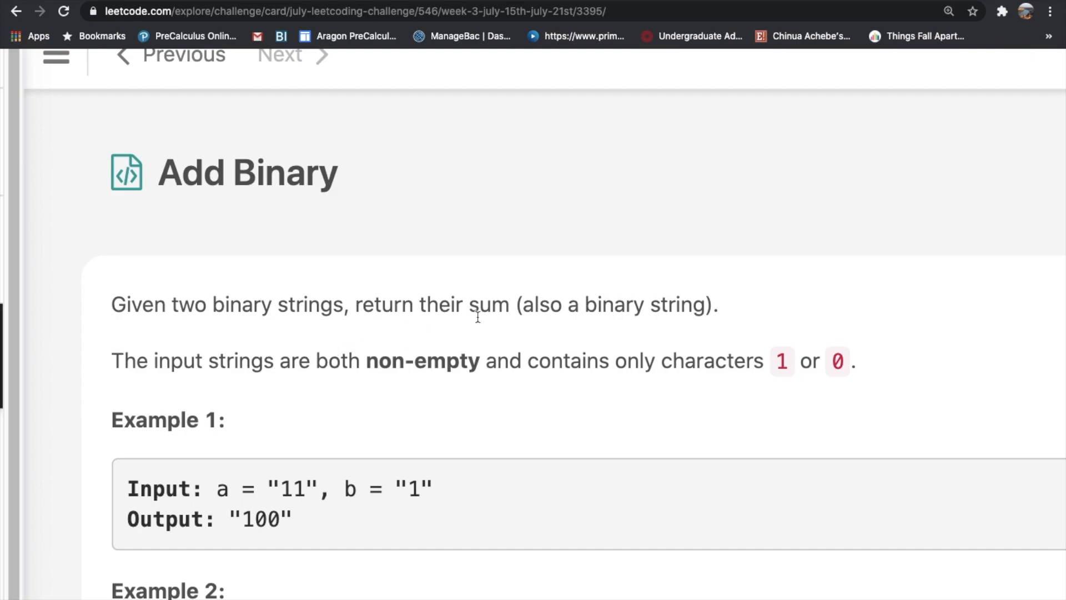
mouse_move(607, 328)
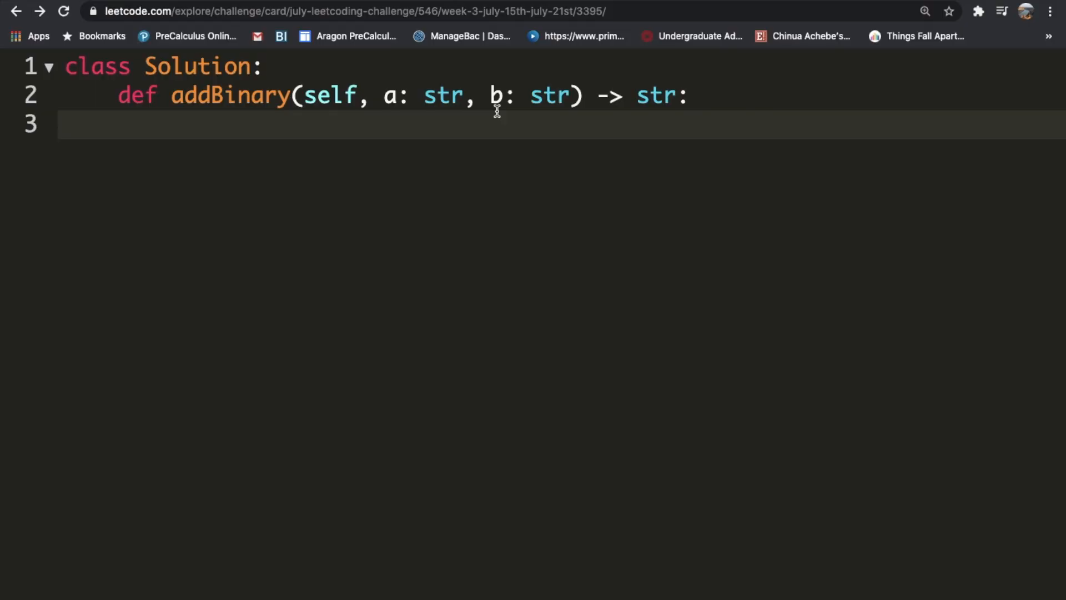
text(carry =)
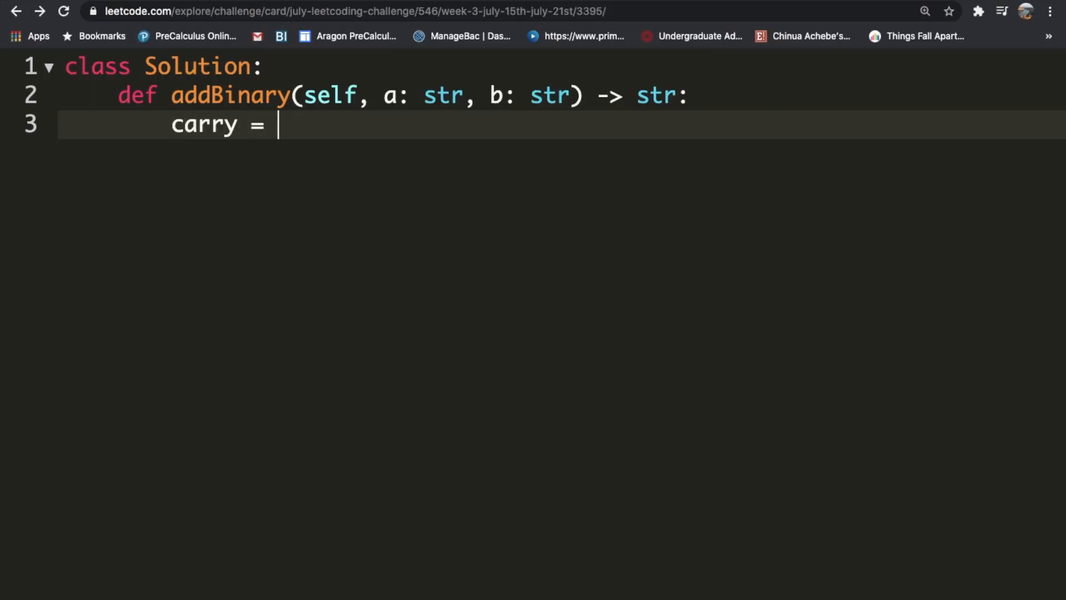
text(0)
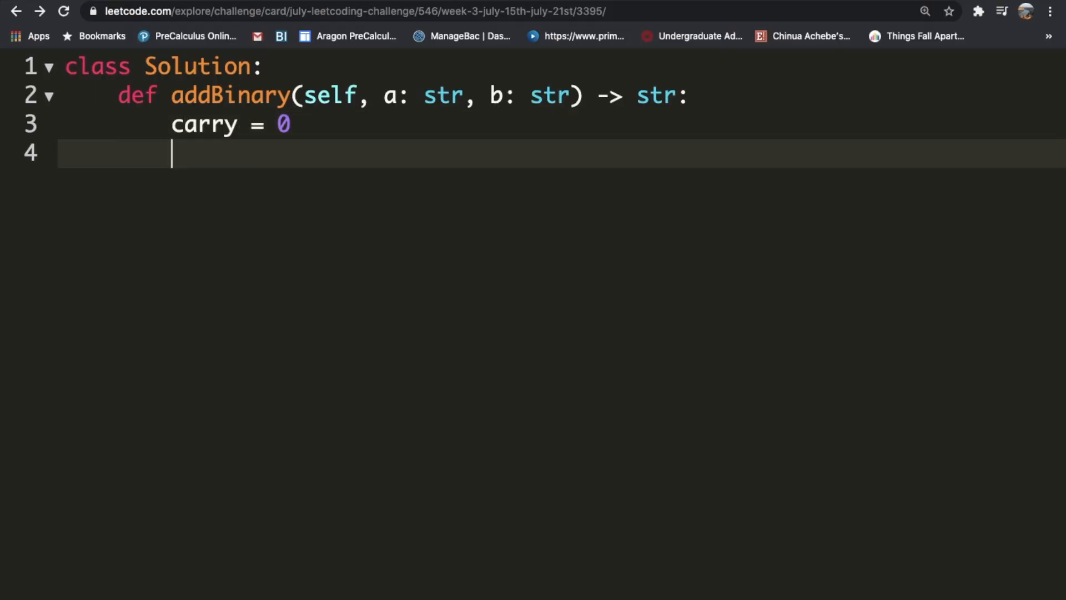
text(result =)
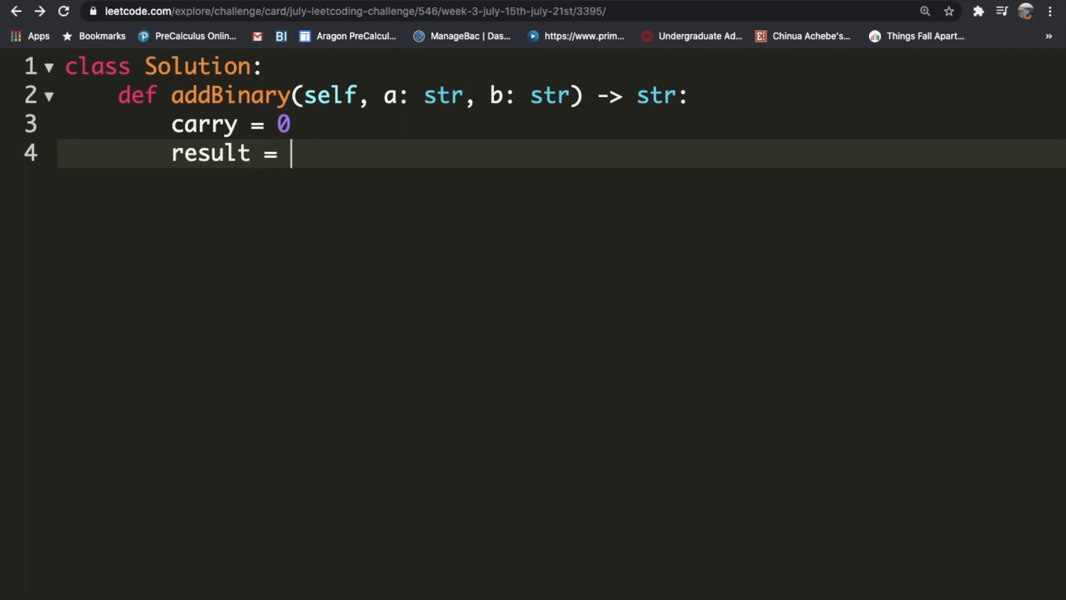
text("")
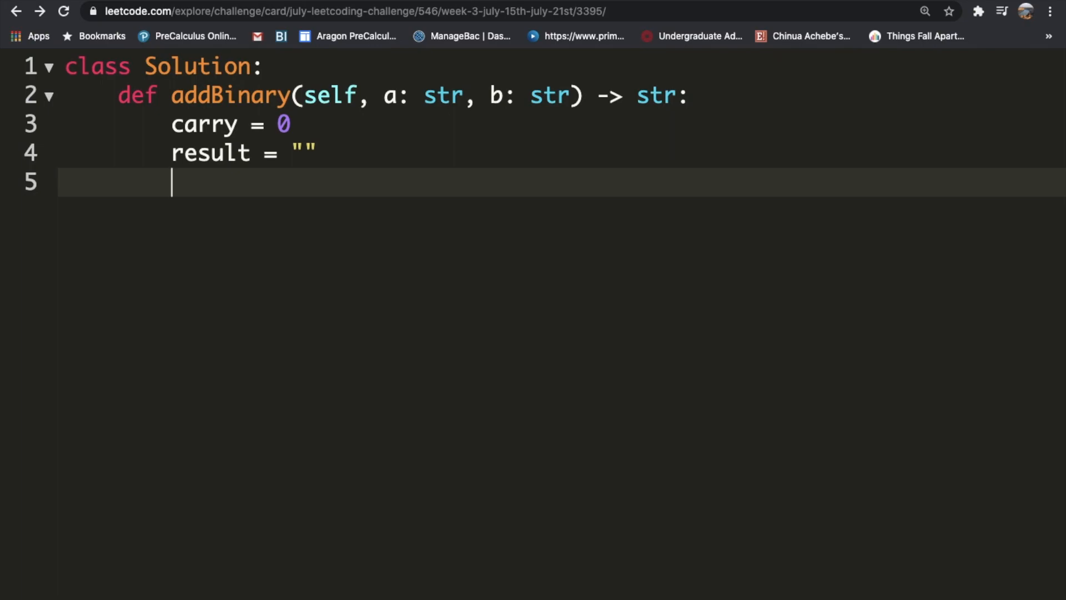
- Convert the inputs with a, b = list(a), list(b) and move to the next blank line
text(a,)
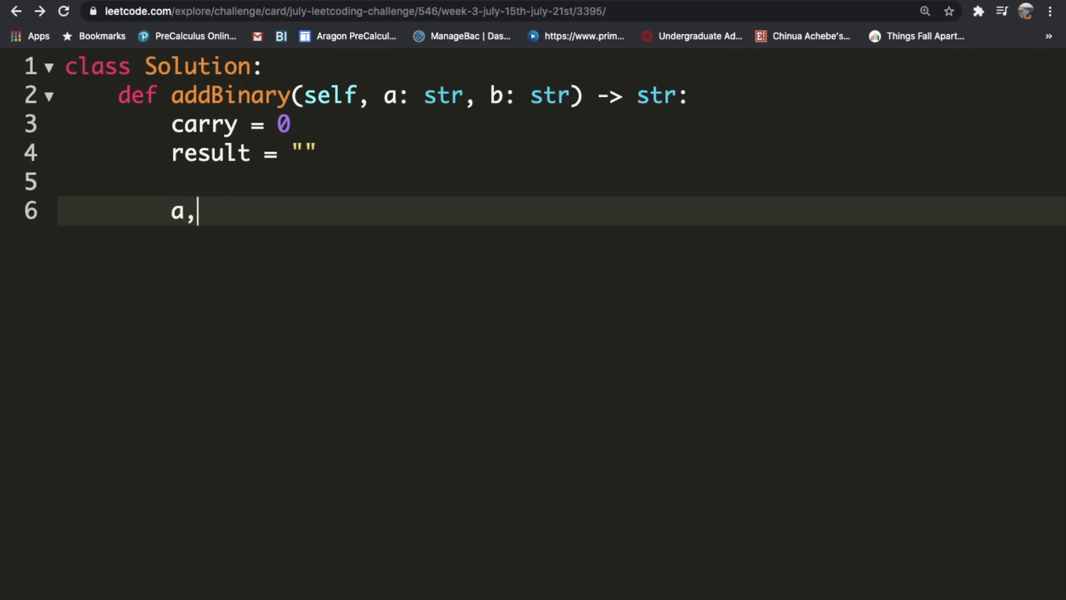
text(b =)
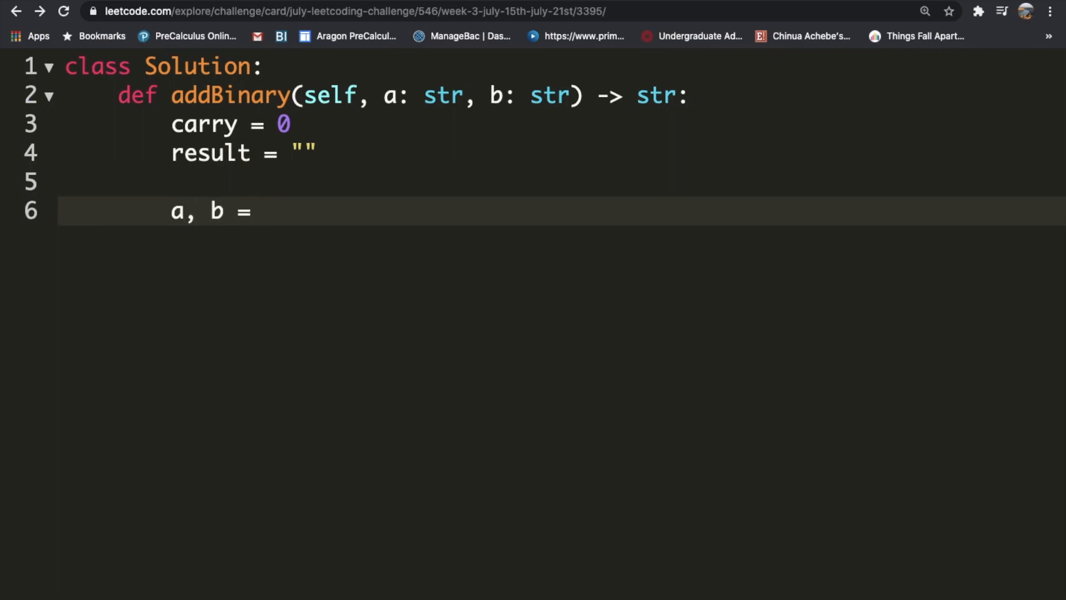
text(li)
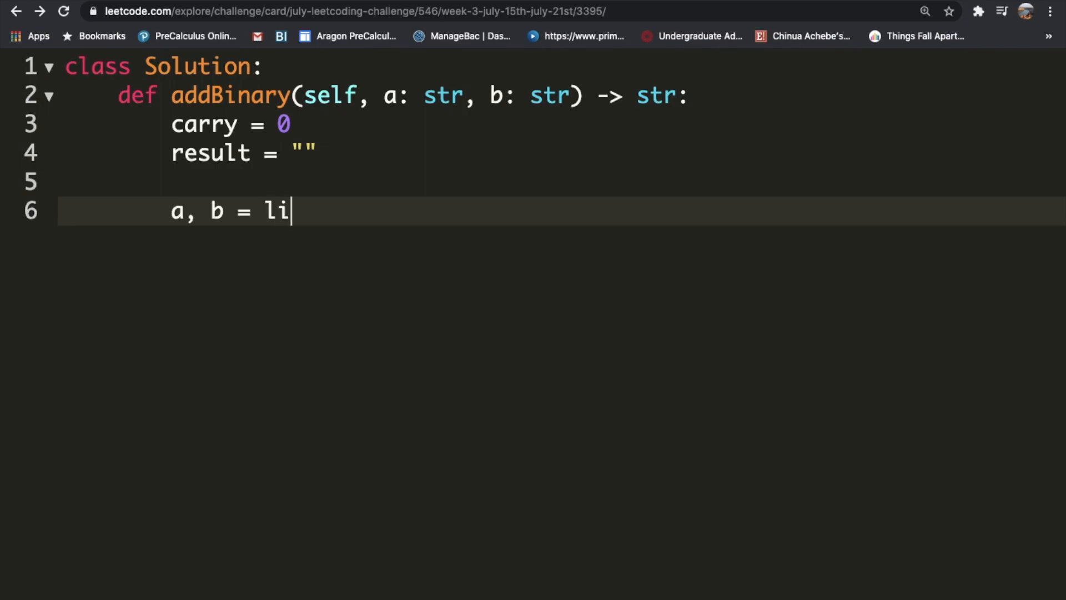
text(st(a),)
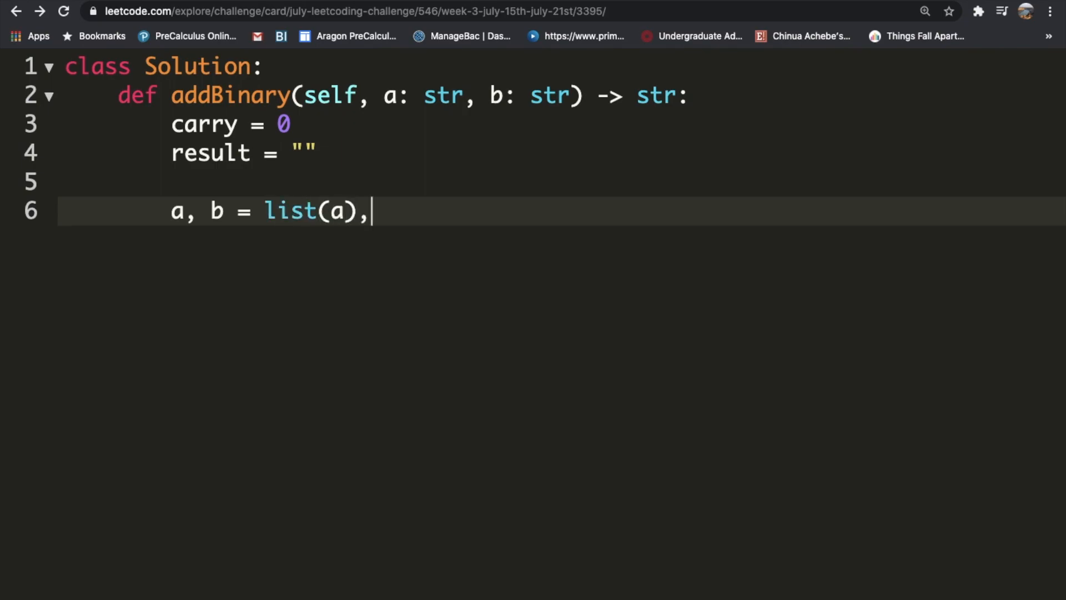
text(list())
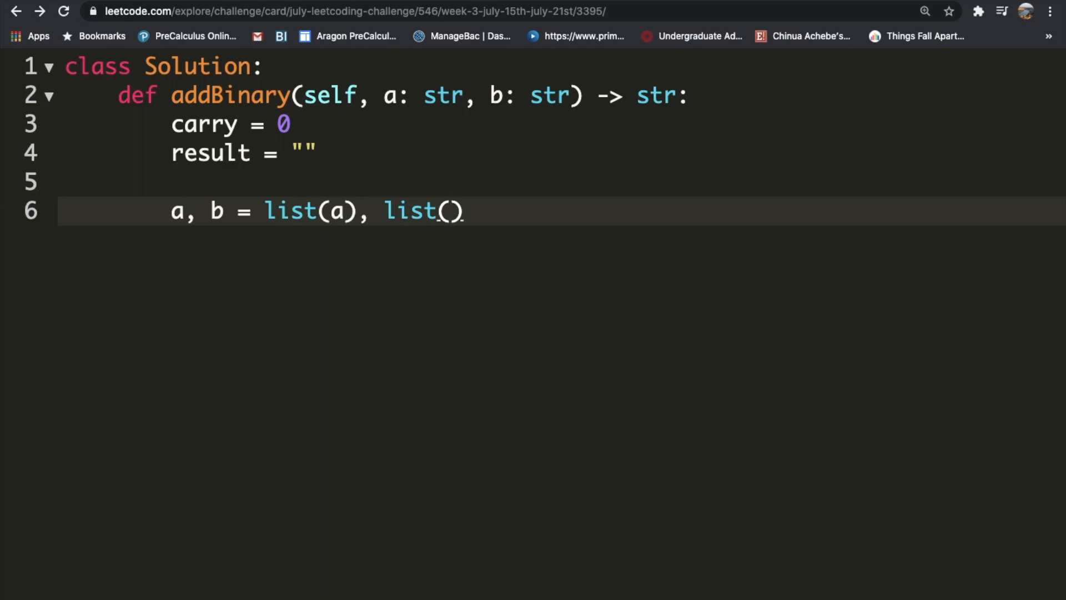
text(b)
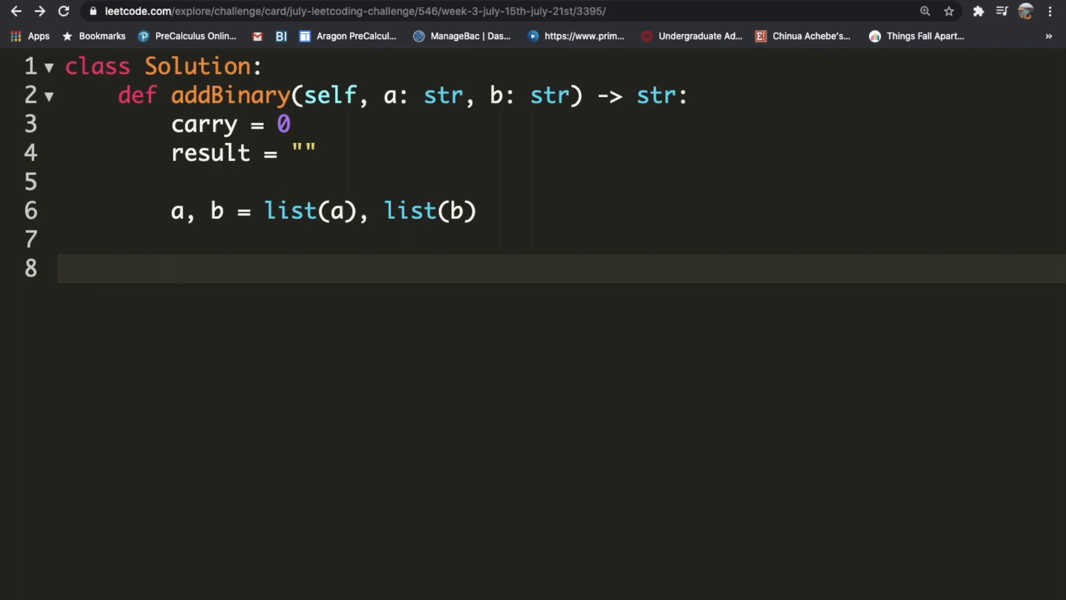
click(171, 267)
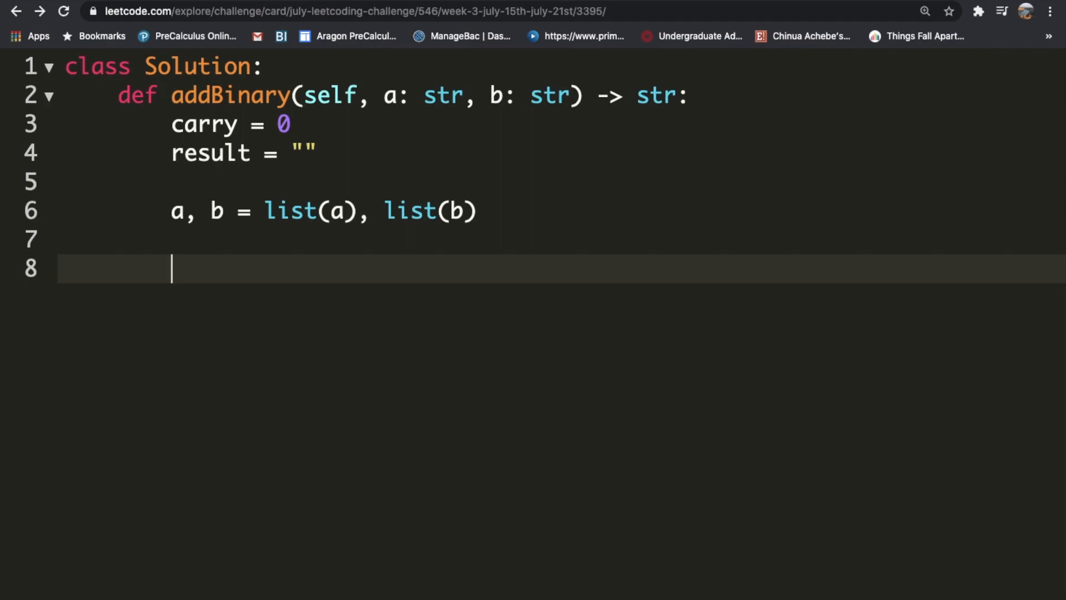
- Write the loop header running while a, b or carry remains
text(while)
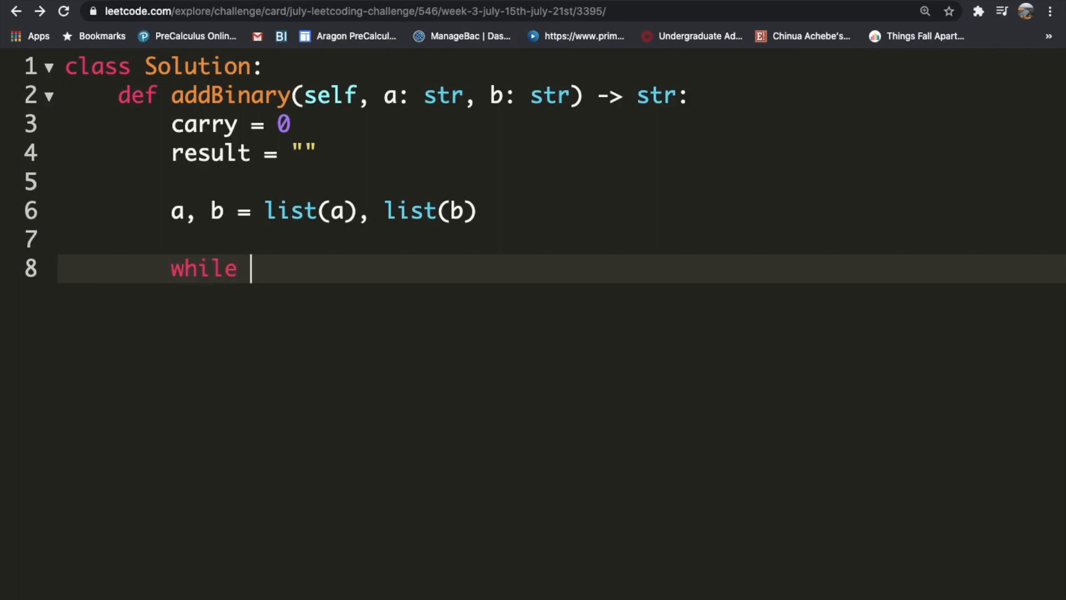
text(a or b)
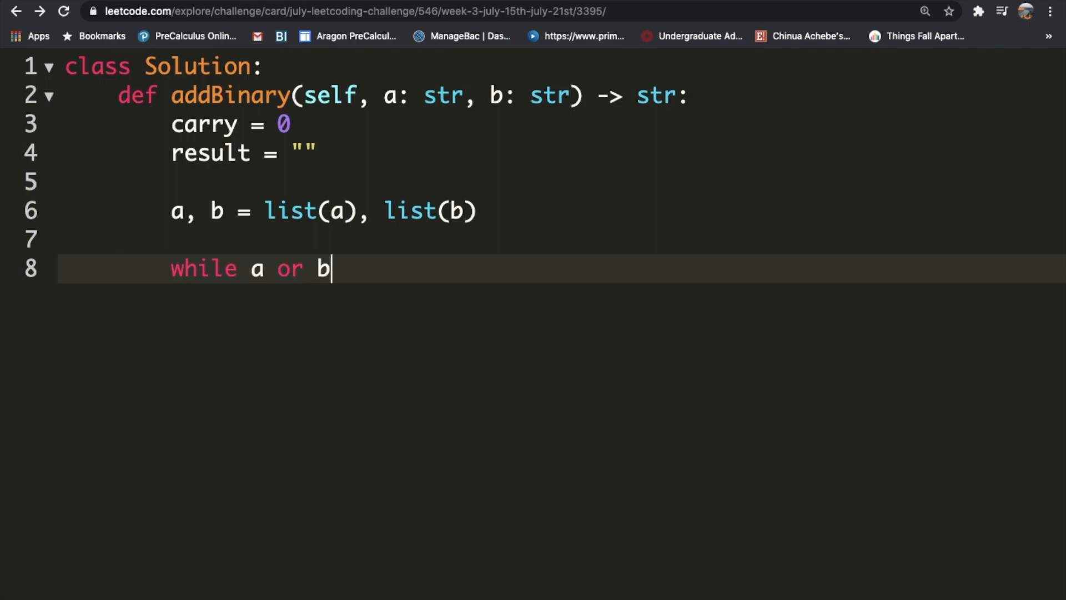
text(or carry)
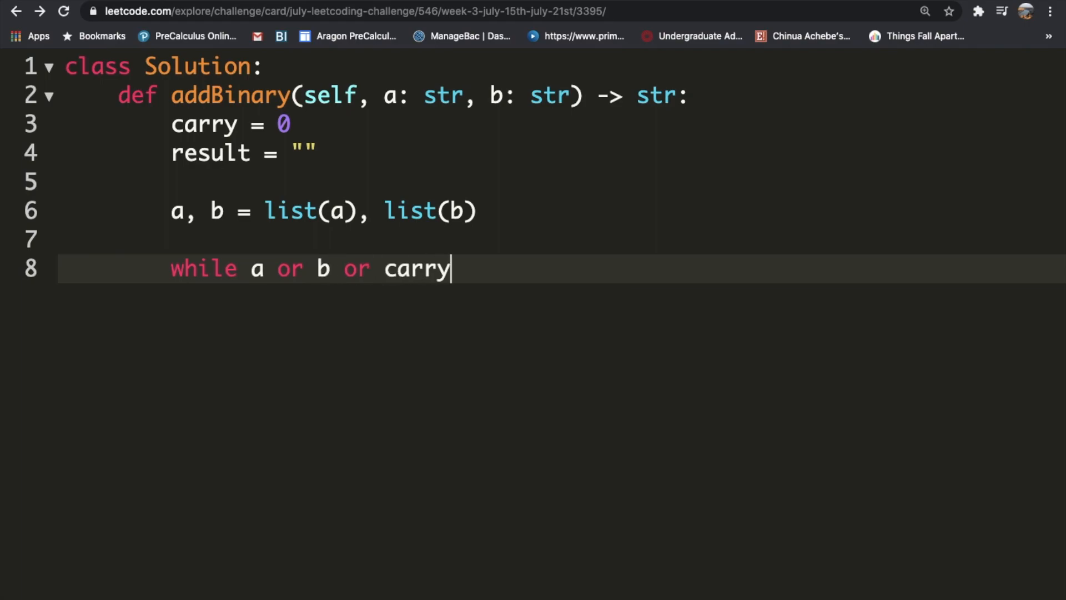
text(== 1:)
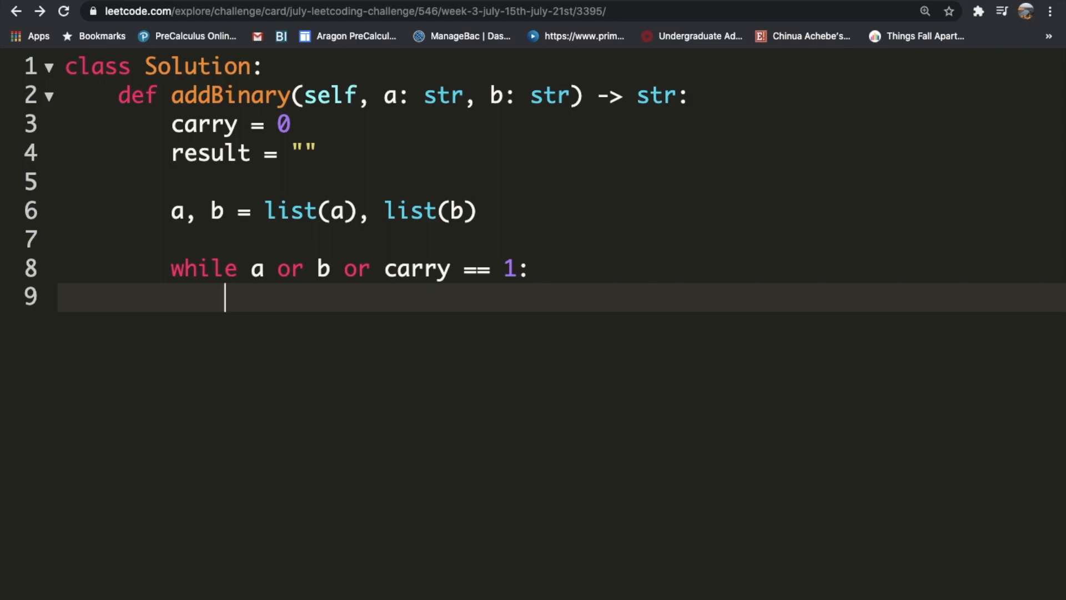
- Under 'if a:' add carry += int(a.pop()) to consume a's last digit
text(if a:)
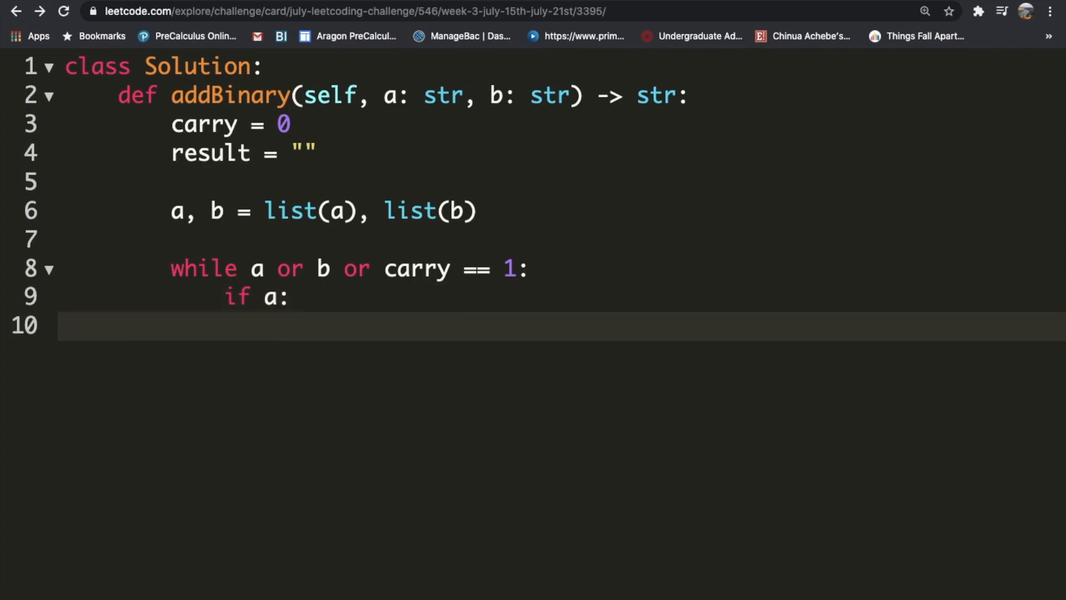
text(a.pop())
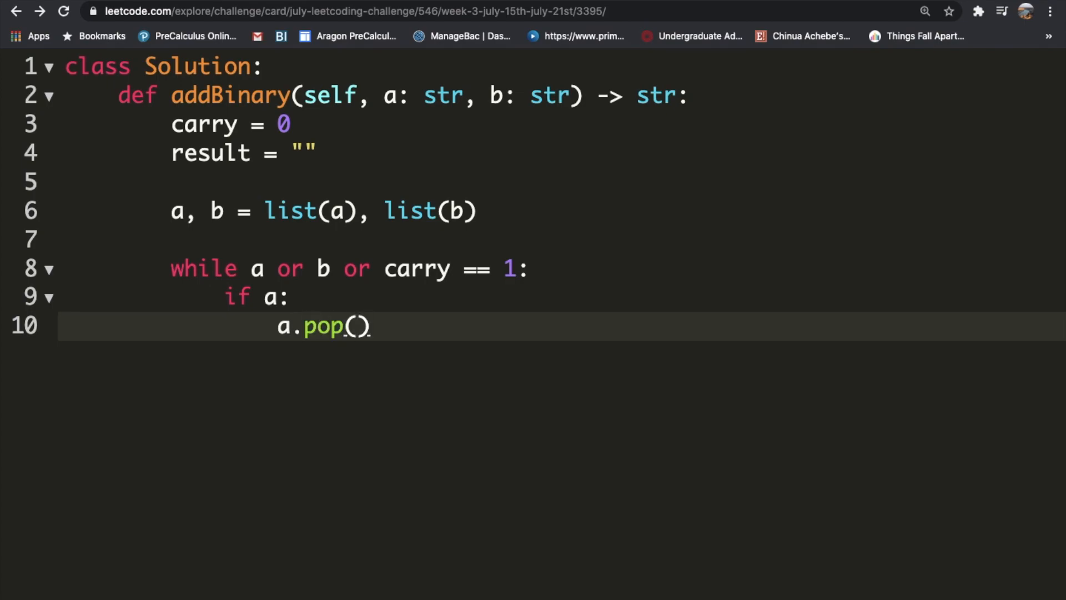
click(353, 326)
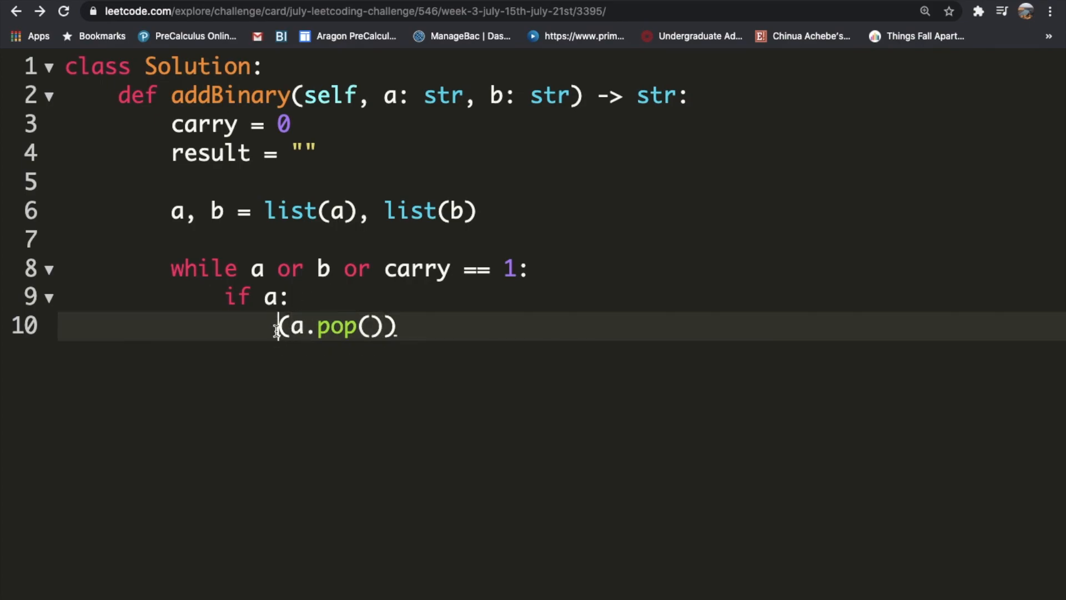
text(in)
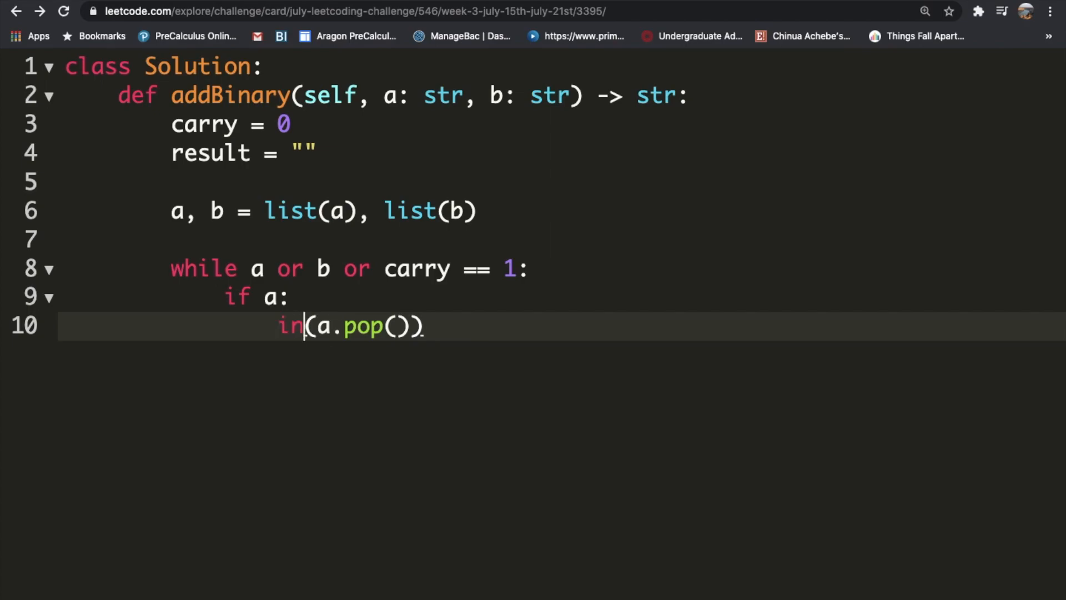
text(t)
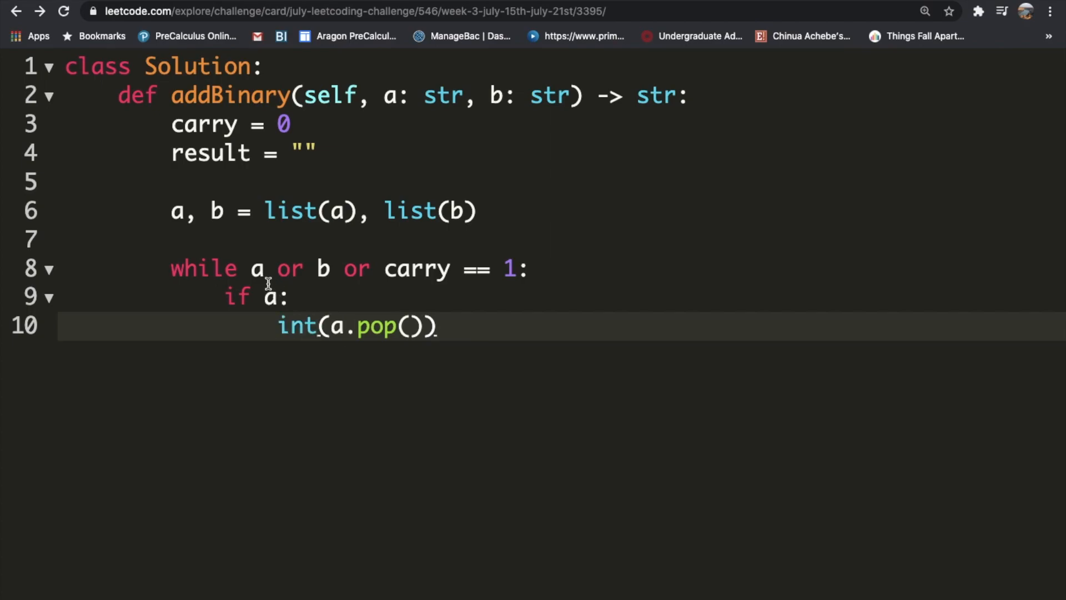
mouse_move(269, 325)
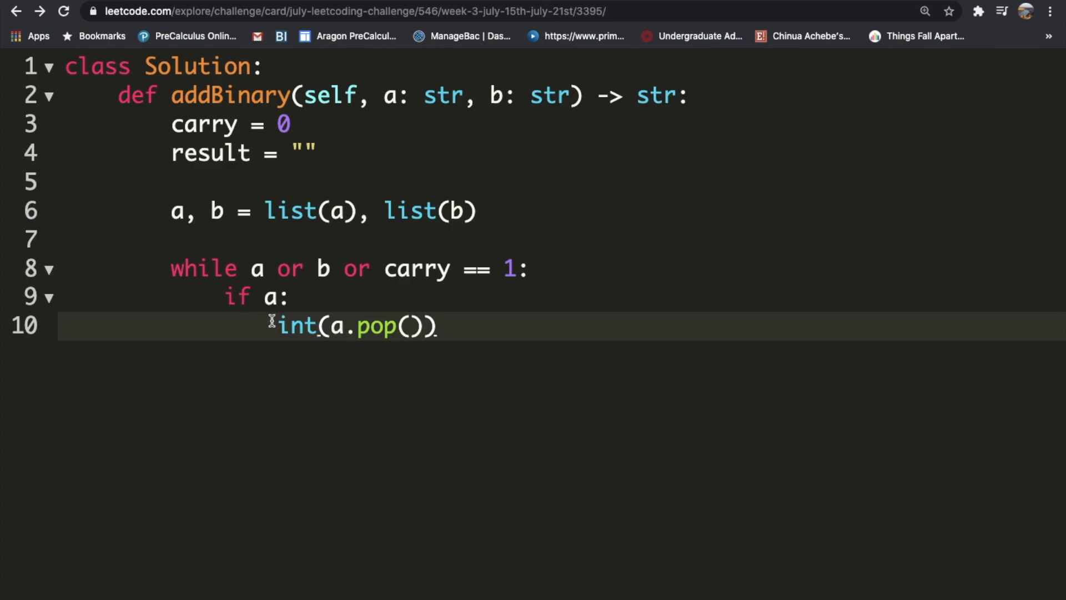
text(carry)
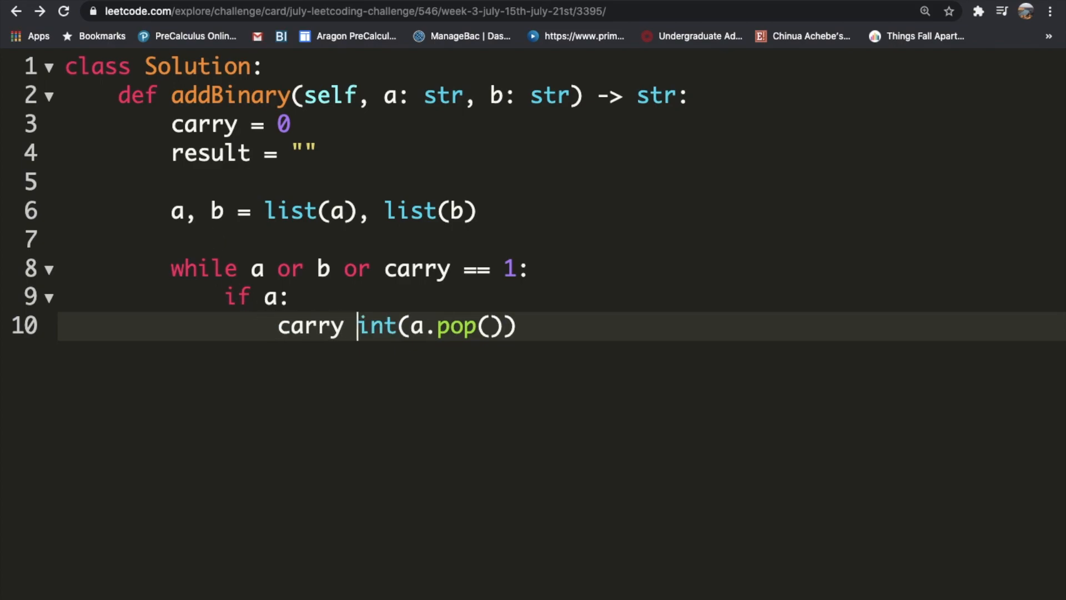
text(+ =)
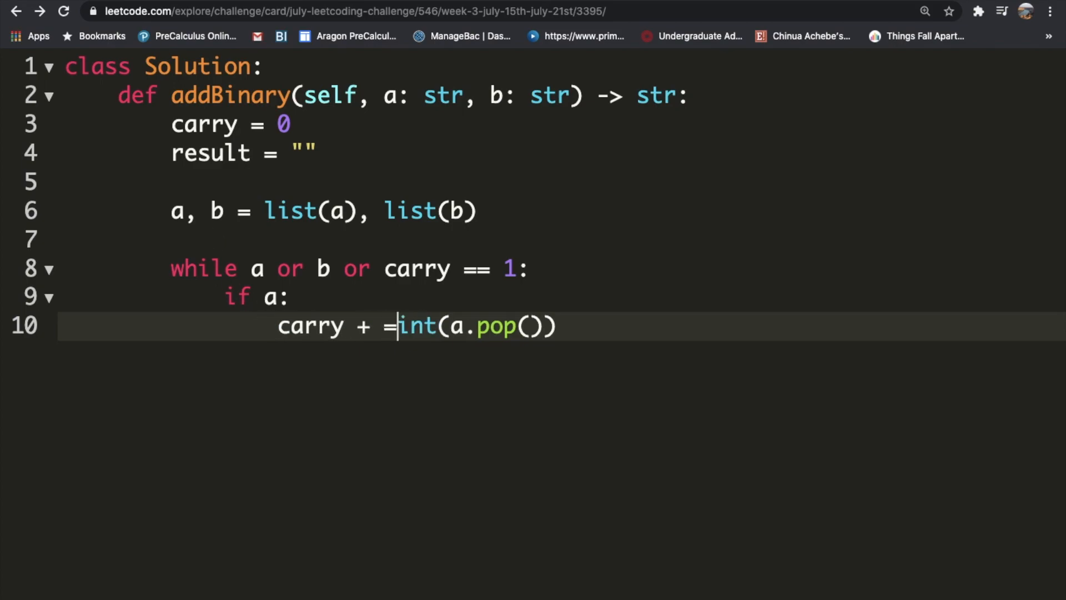
- Add 'if b:' with carry += int(b.pop()) and move below the checks
key(Backspace)
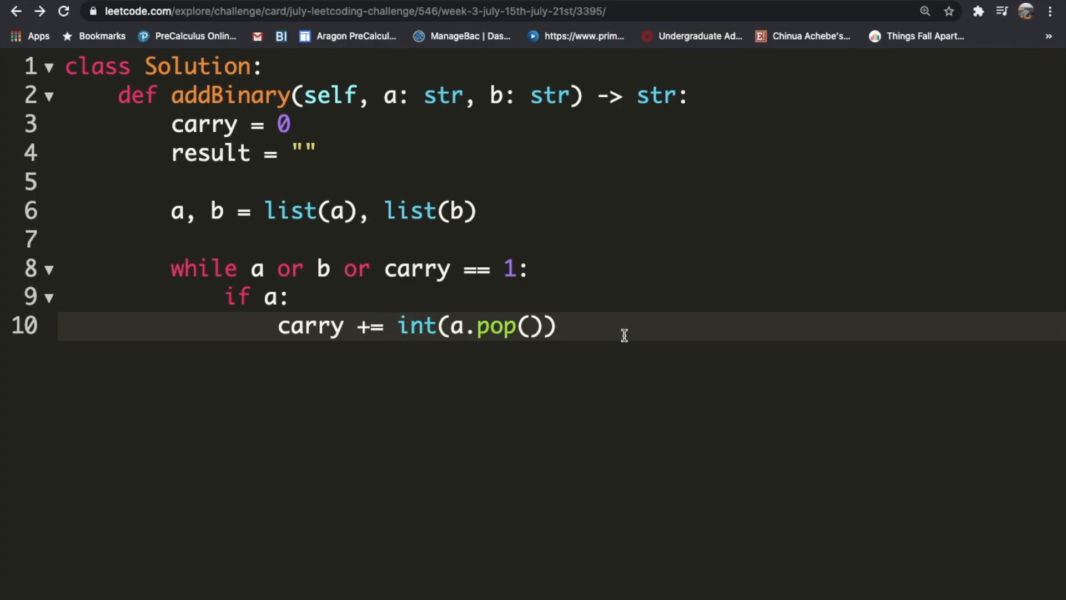
text(if b:)
text(carr)
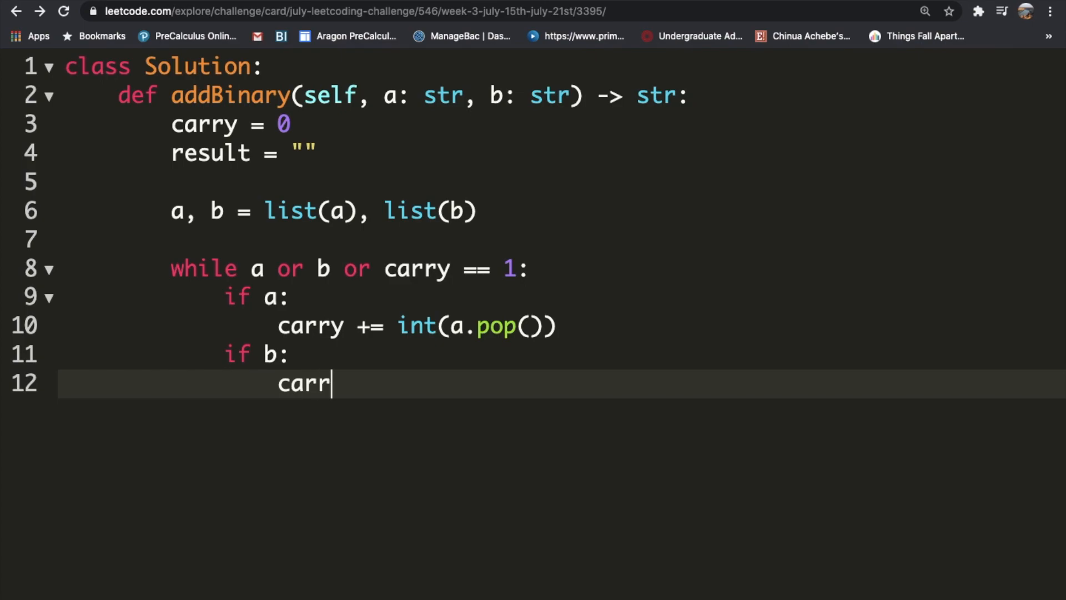
text(y += int()
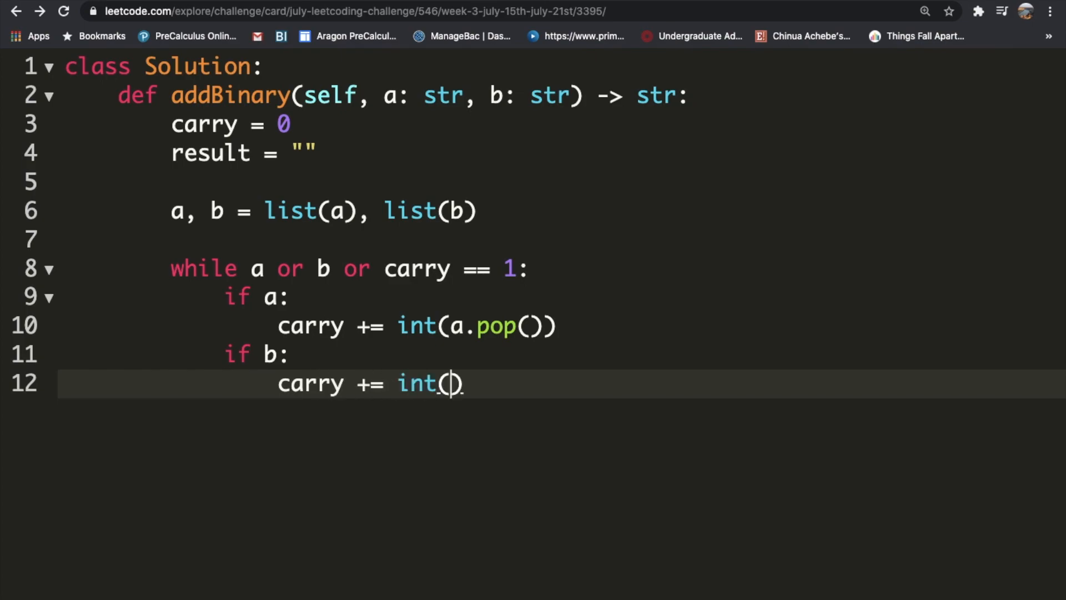
text(b.pop()
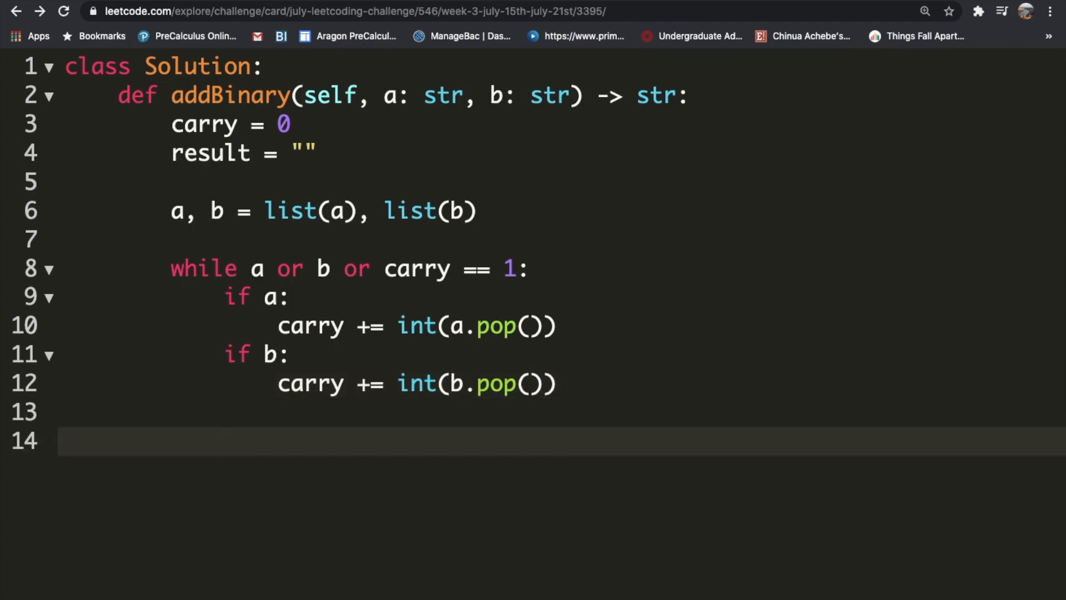
click(224, 441)
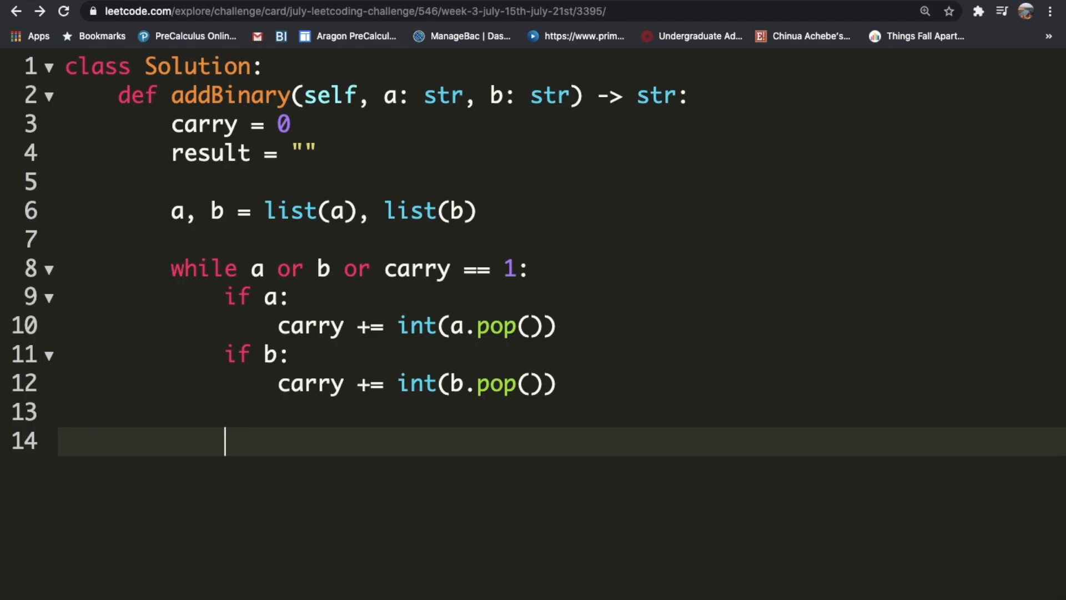
- Write result += str(carry % 2) inside the loop and start a new line
text(result)
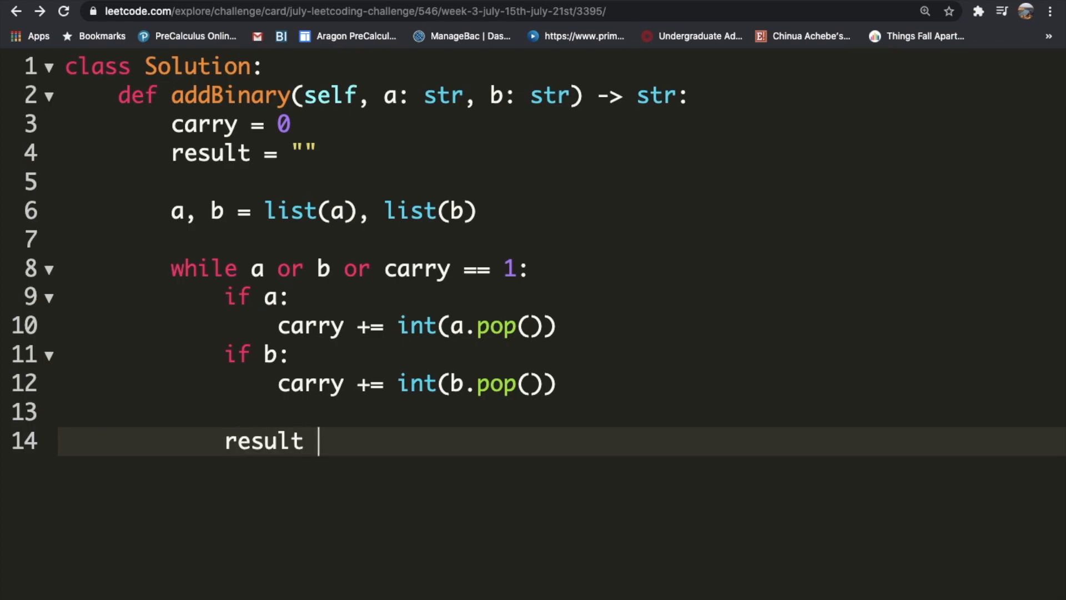
text(+= car)
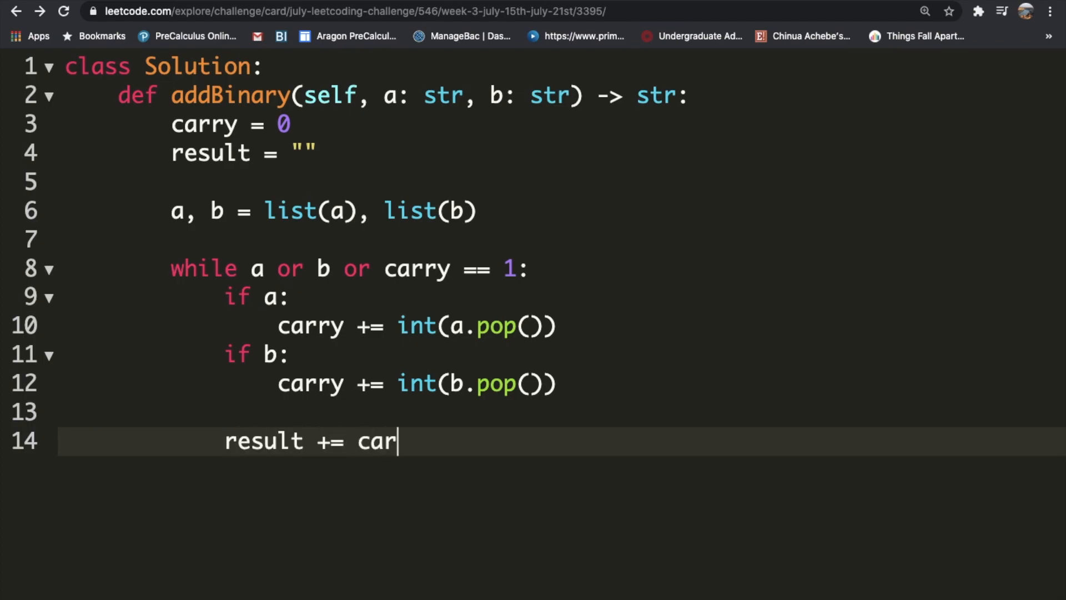
text(ry)
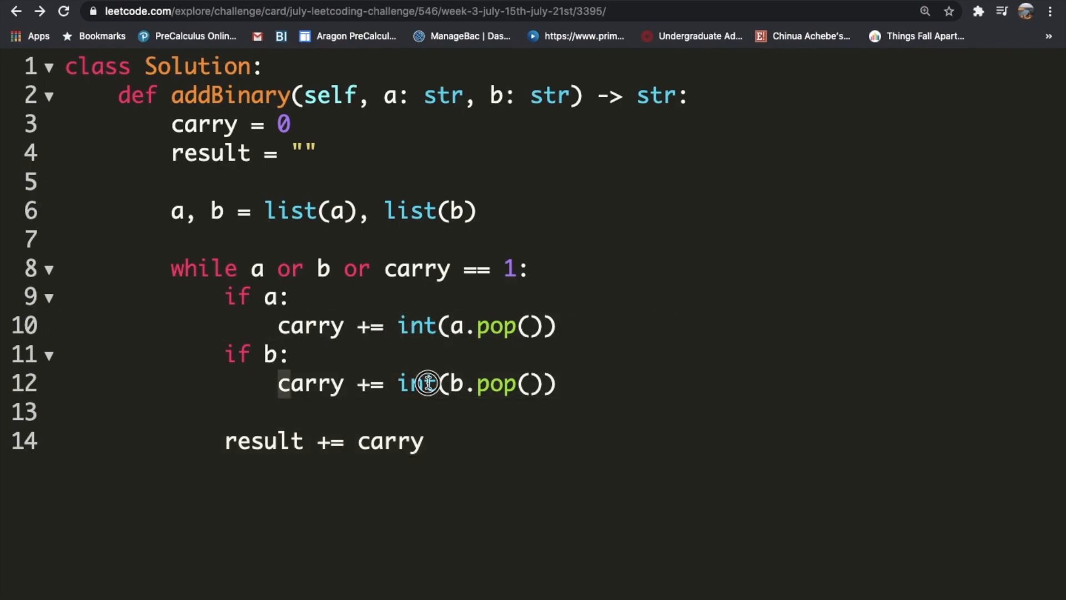
click(498, 441)
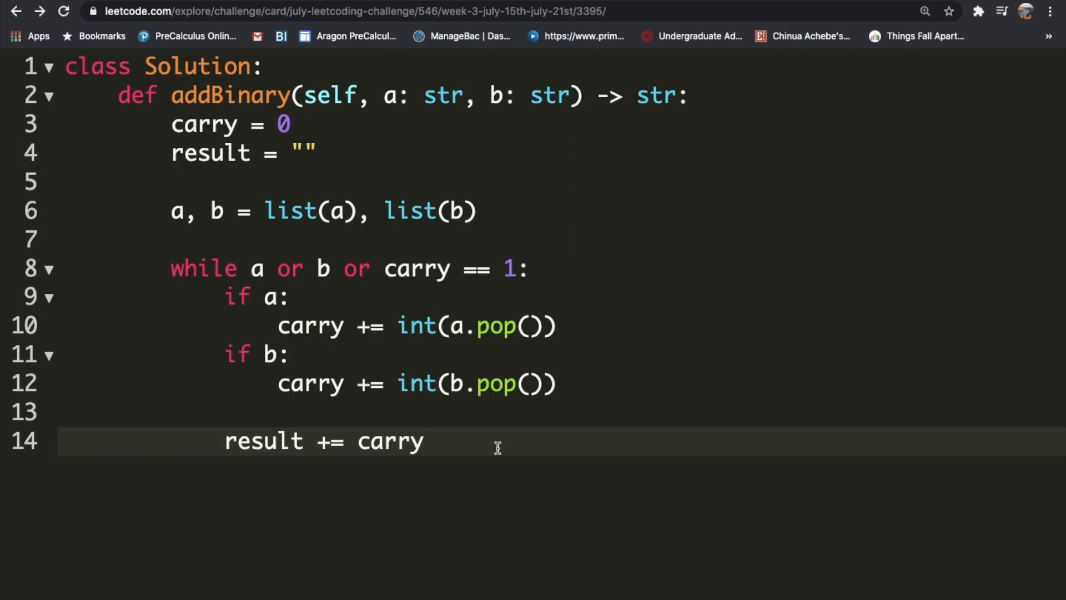
click(439, 441)
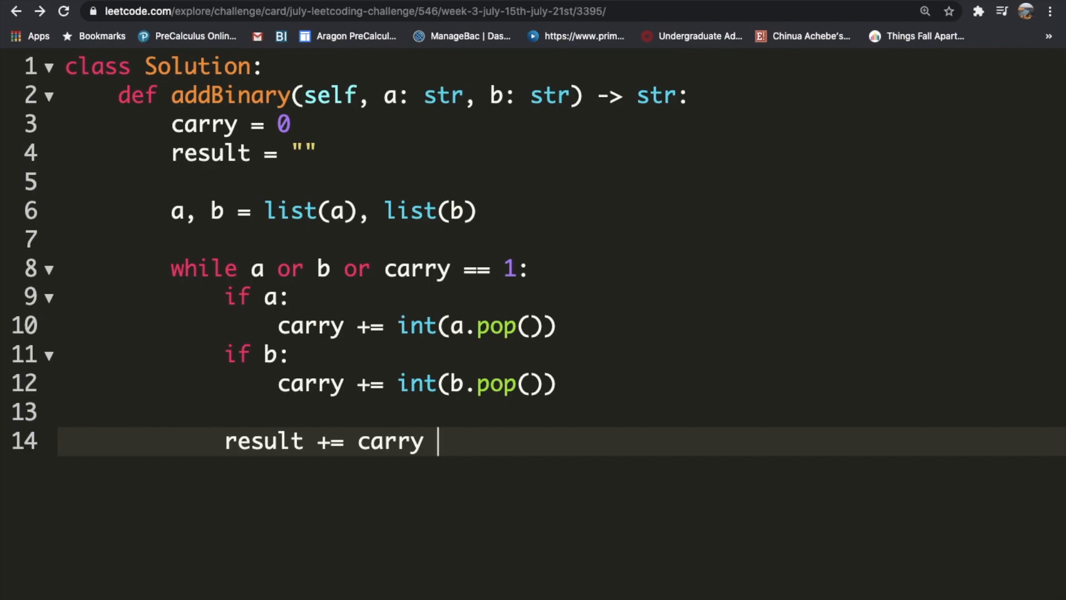
text(% 2))
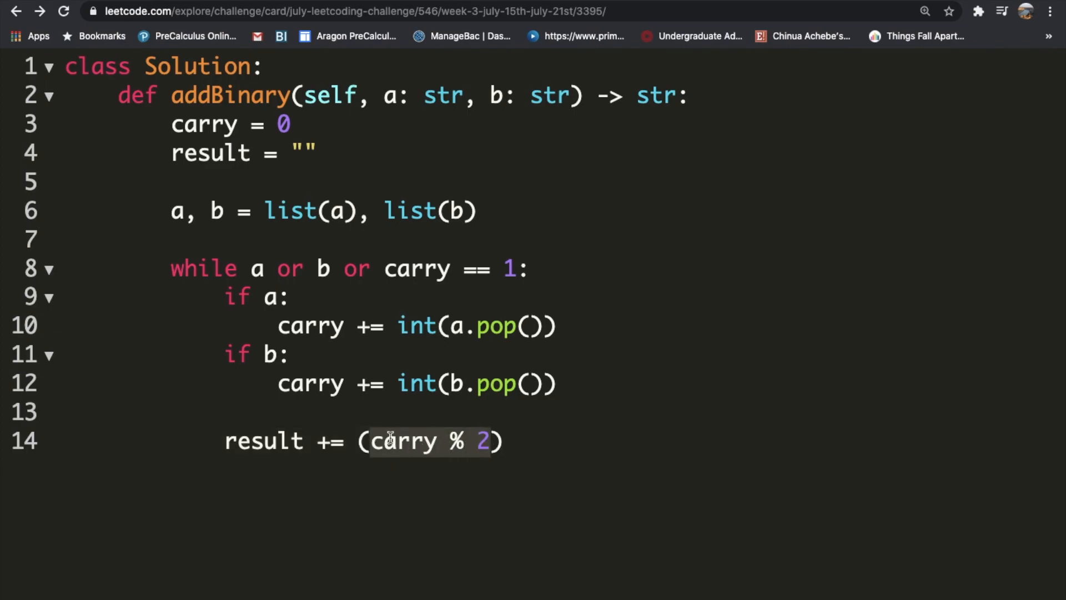
text(str)
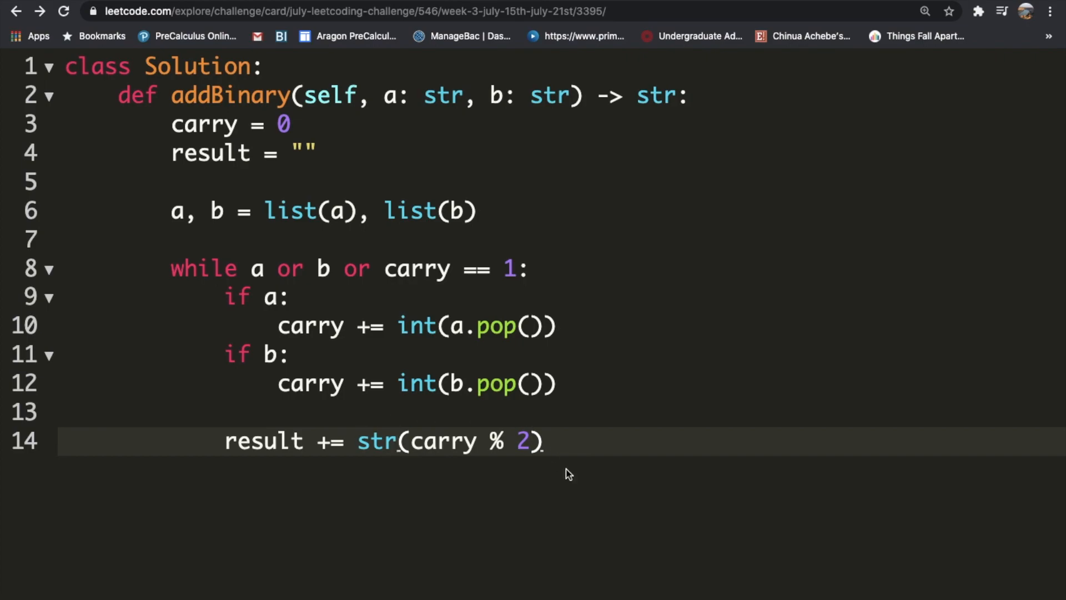
key(enter)
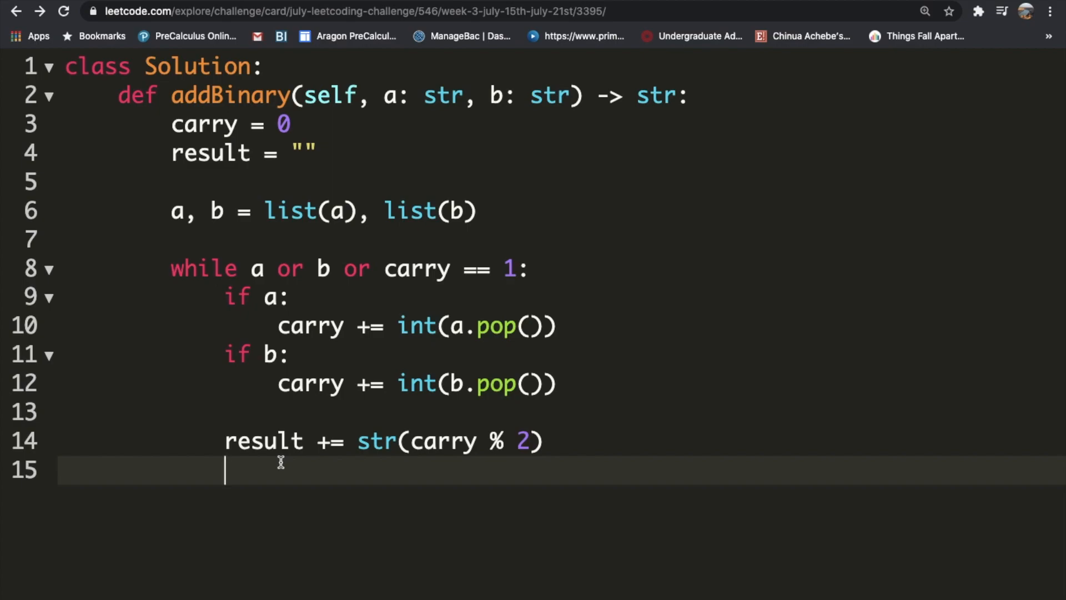
mouse_move(407, 444)
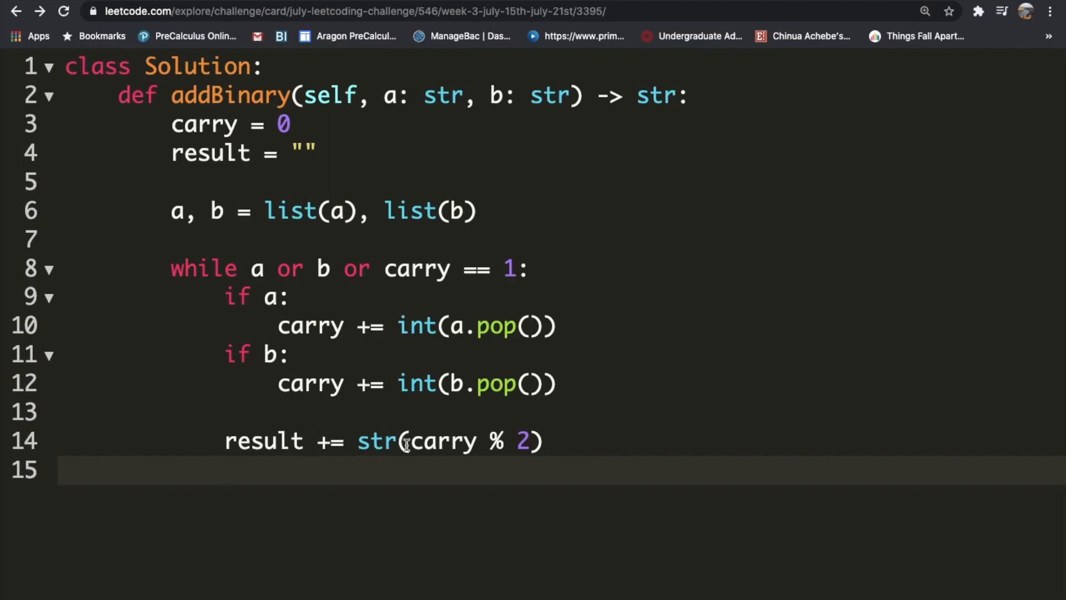
mouse_move(465, 447)
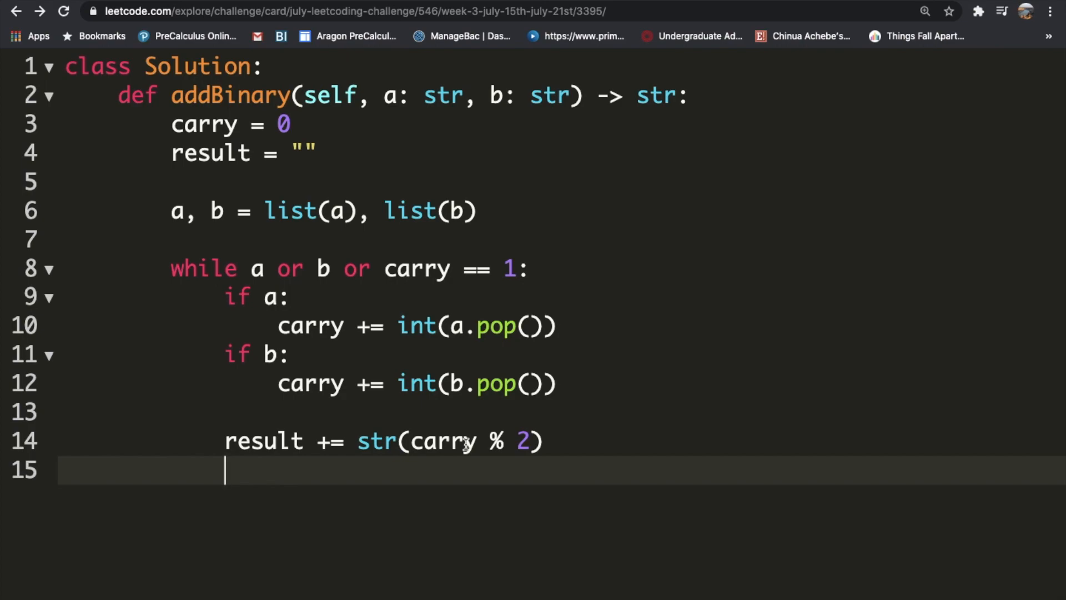
- Write carry = carry / 2 after the result update and start a new line
text(carry)
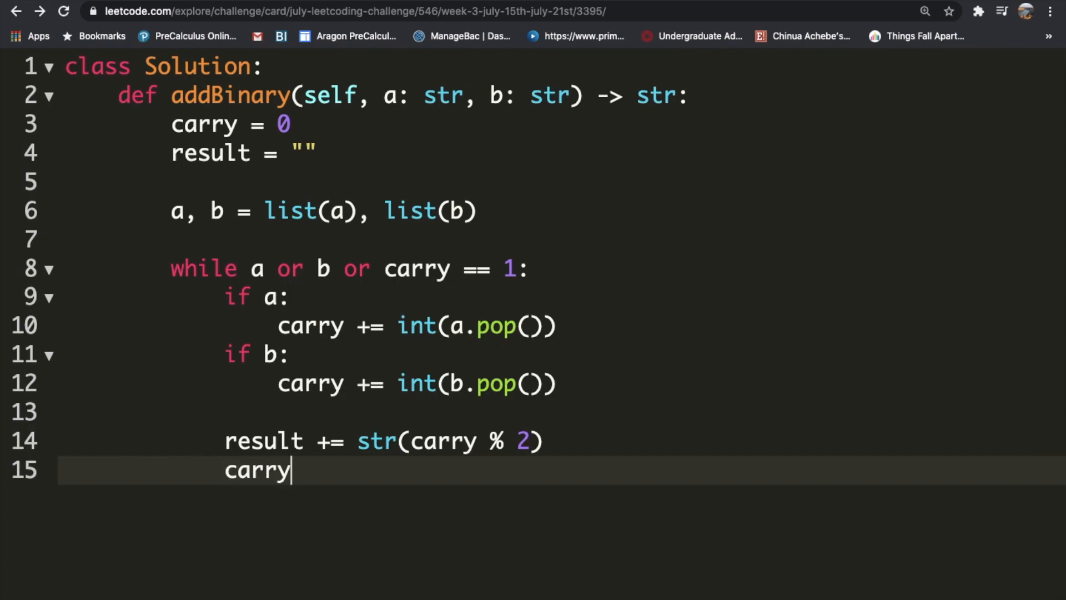
text(=)
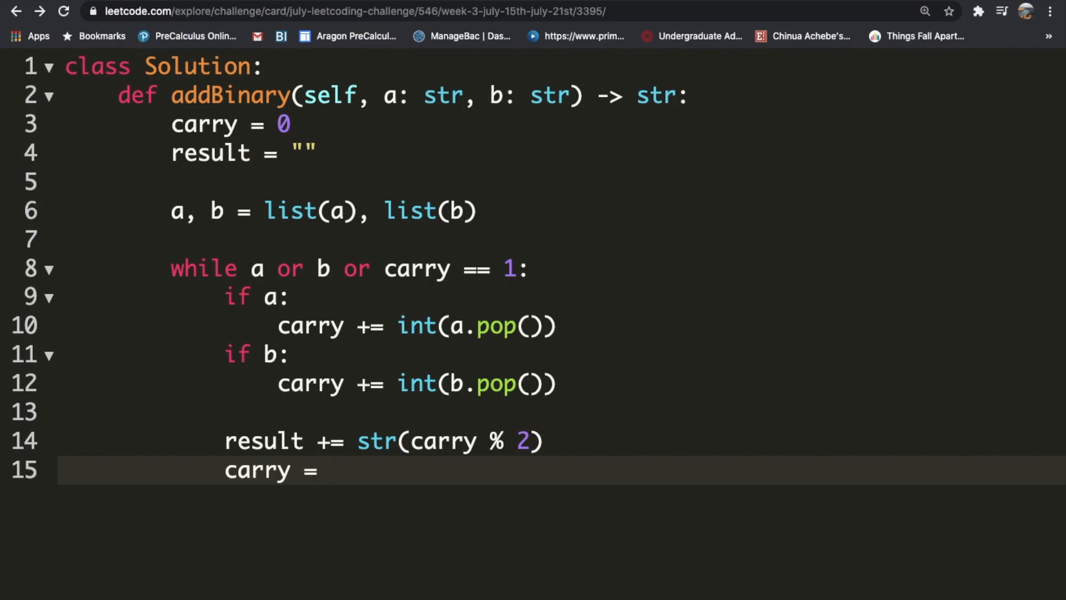
text(ca)
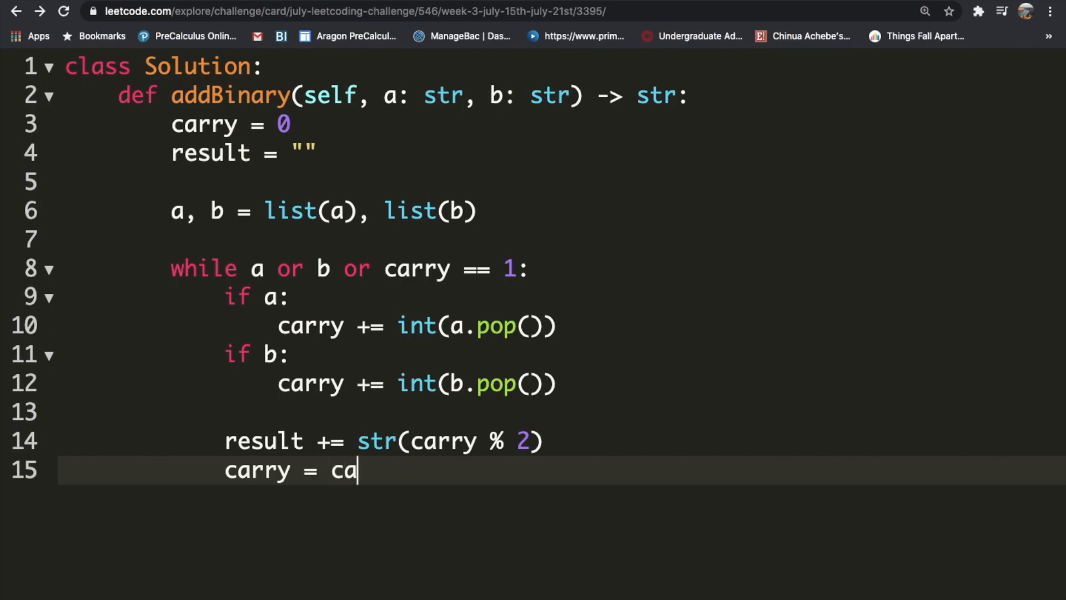
text(rry / 2)
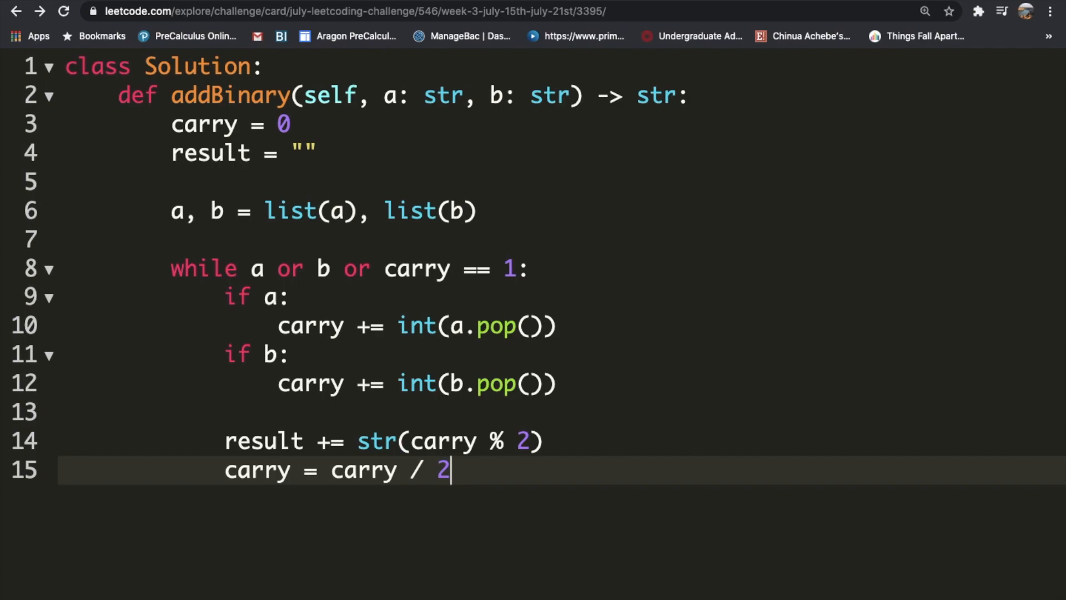
key(enter)
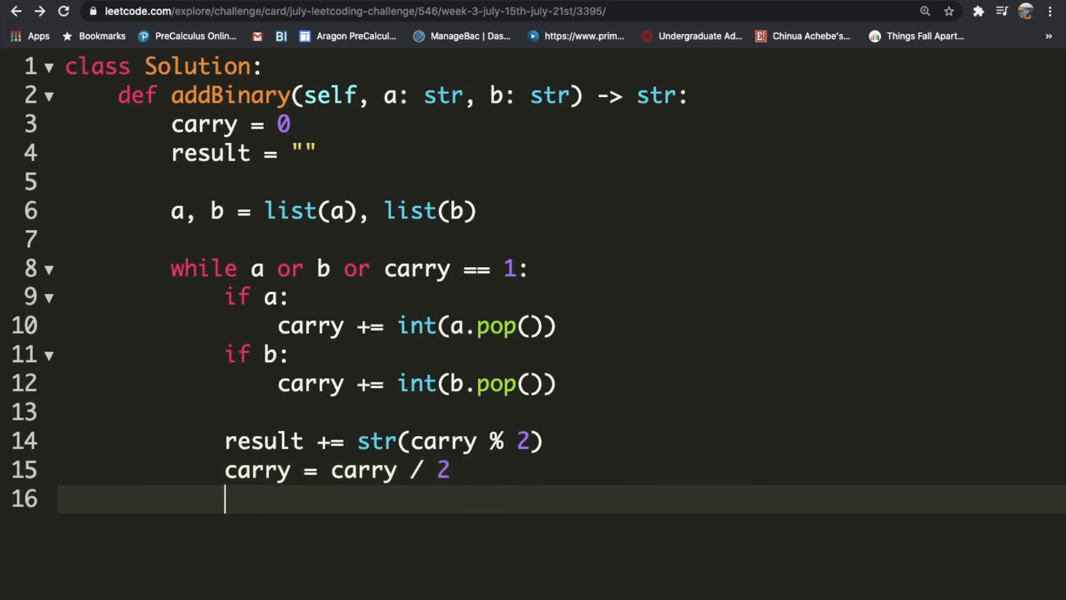
- Test 1 / 2 = 0.5 versus 1 // 2 = 0 on a scratch line, settling on integer division
text(1 /)
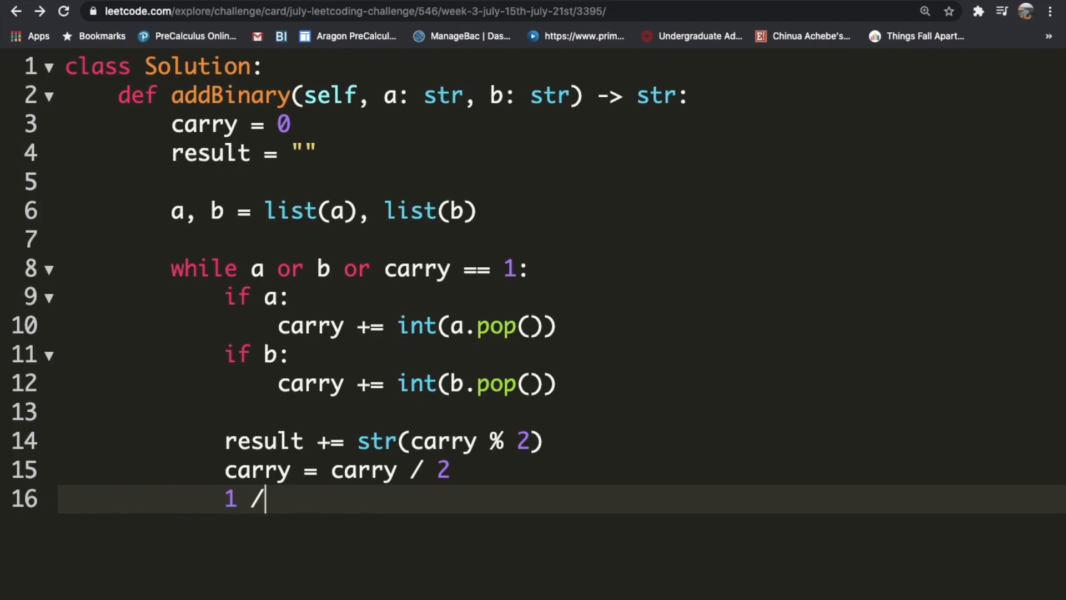
text(2 = 0.5)
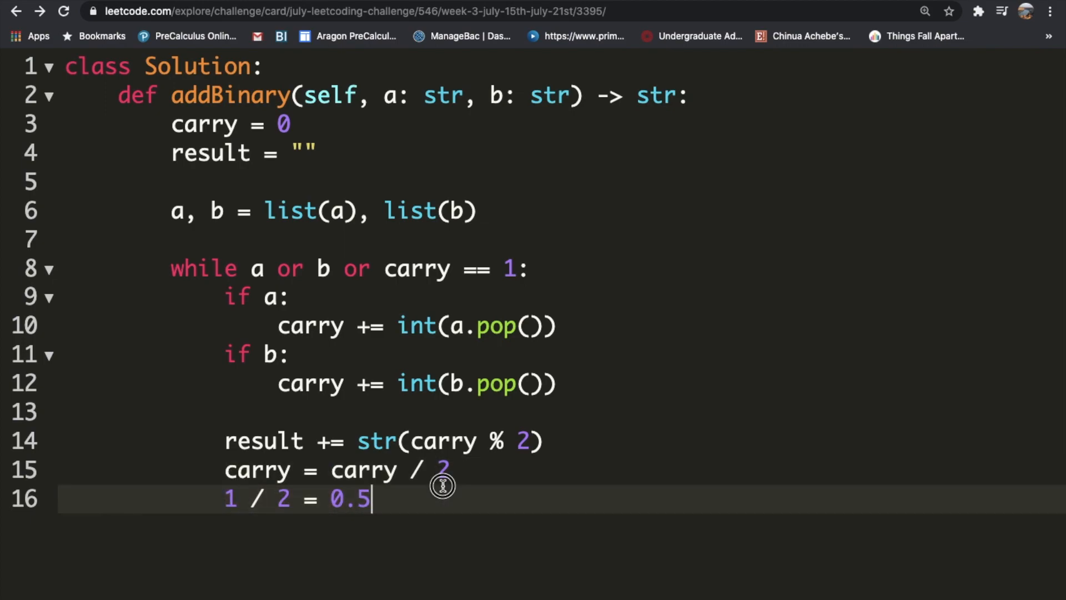
text(/)
click(341, 470)
text(/)
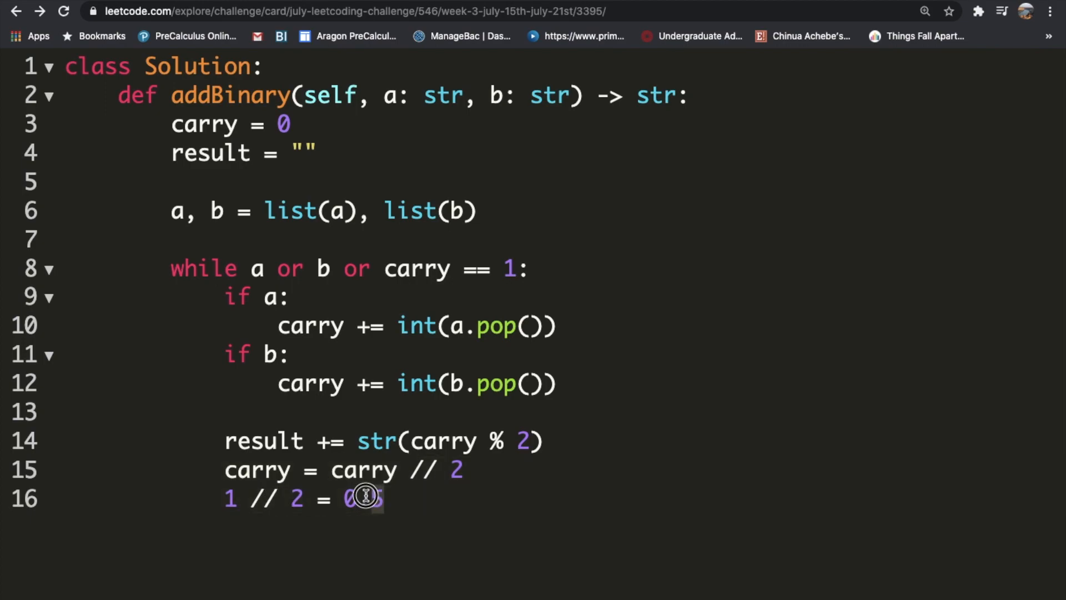
key(Backspace)
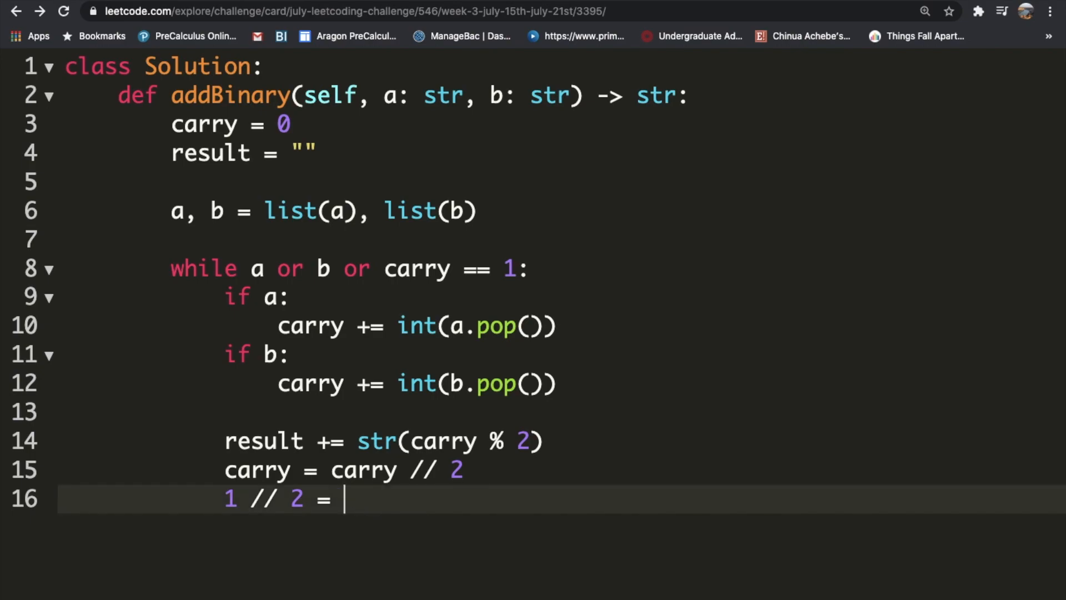
text(0)
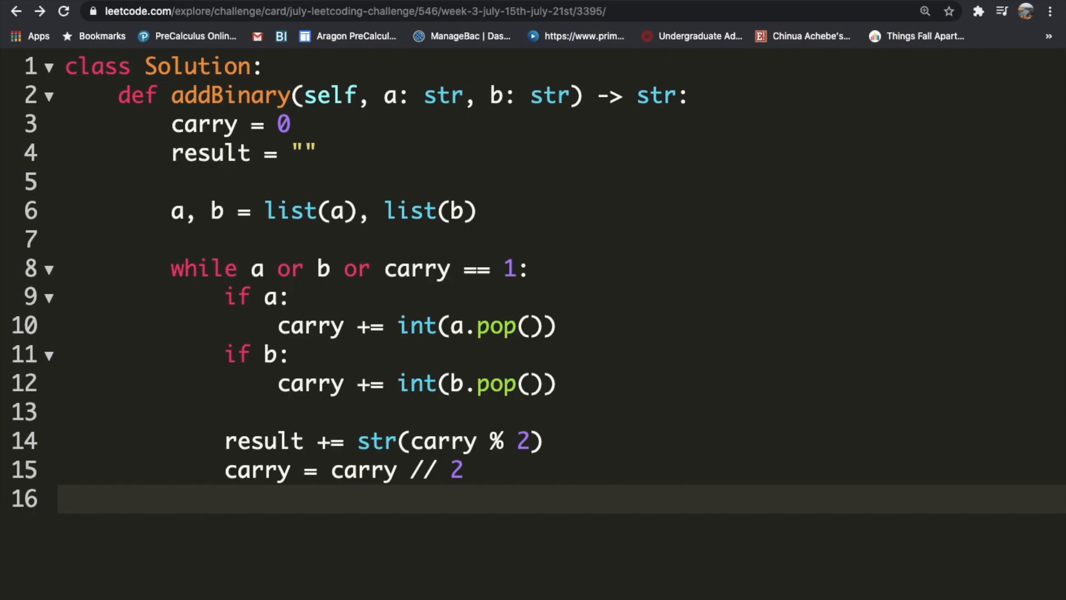
- End the method with return result[::-1] to reverse the built string
text(ret)
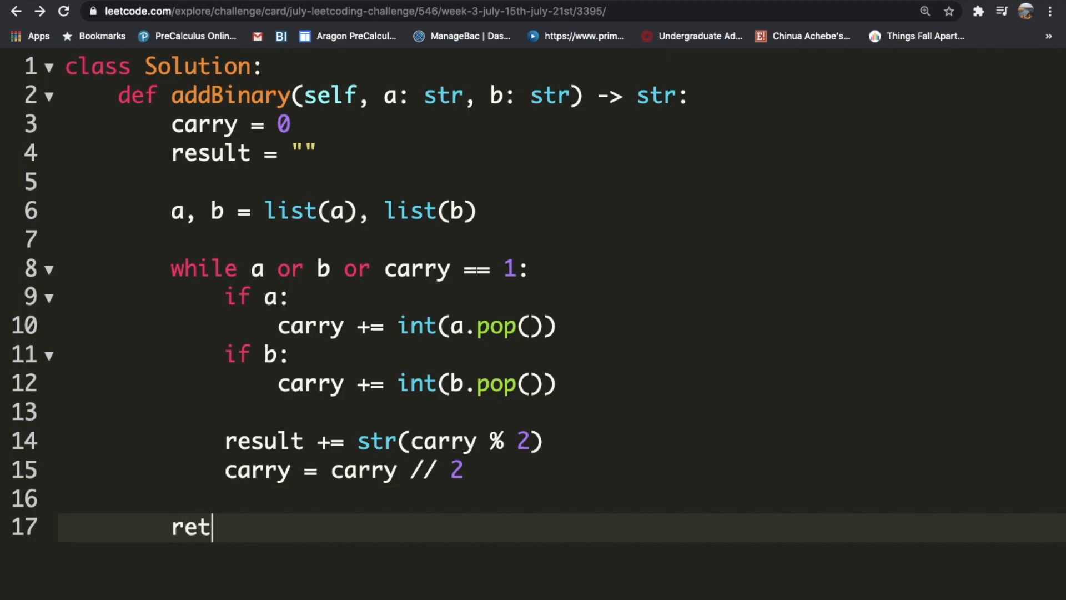
text(urn result[::-1)
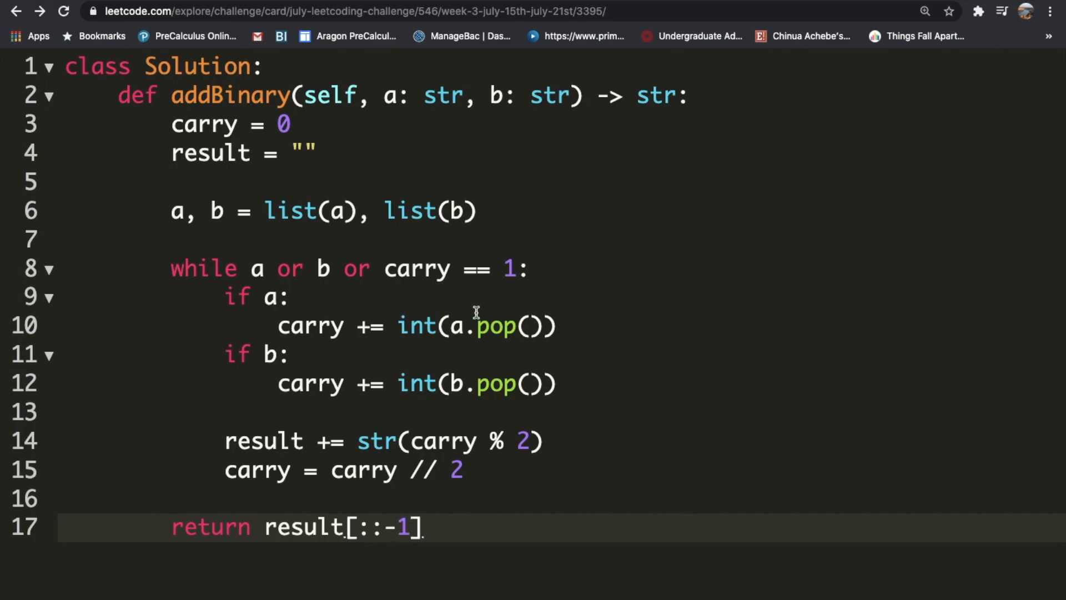
double_click(497, 325)
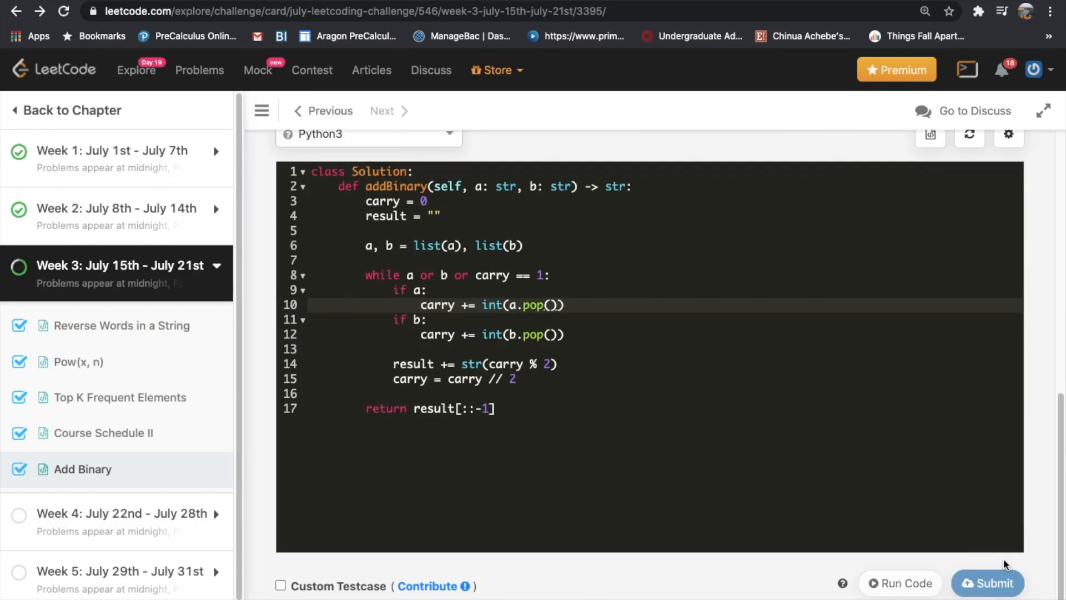
click(987, 583)
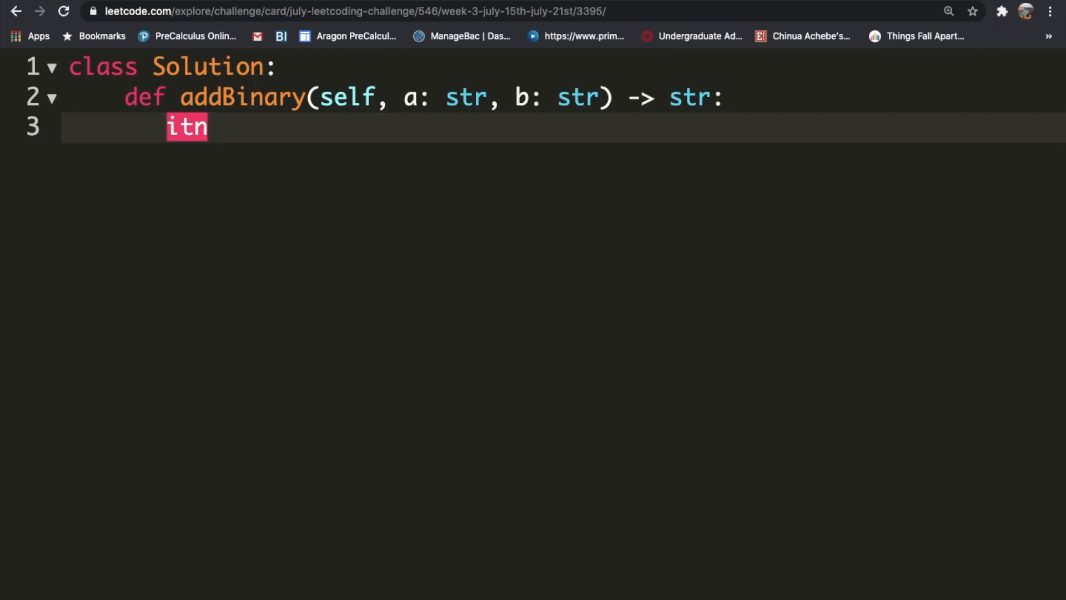
- Write the one-liner return bin(int(a,2) + int(b,2))[2:] as the whole body
text(int())
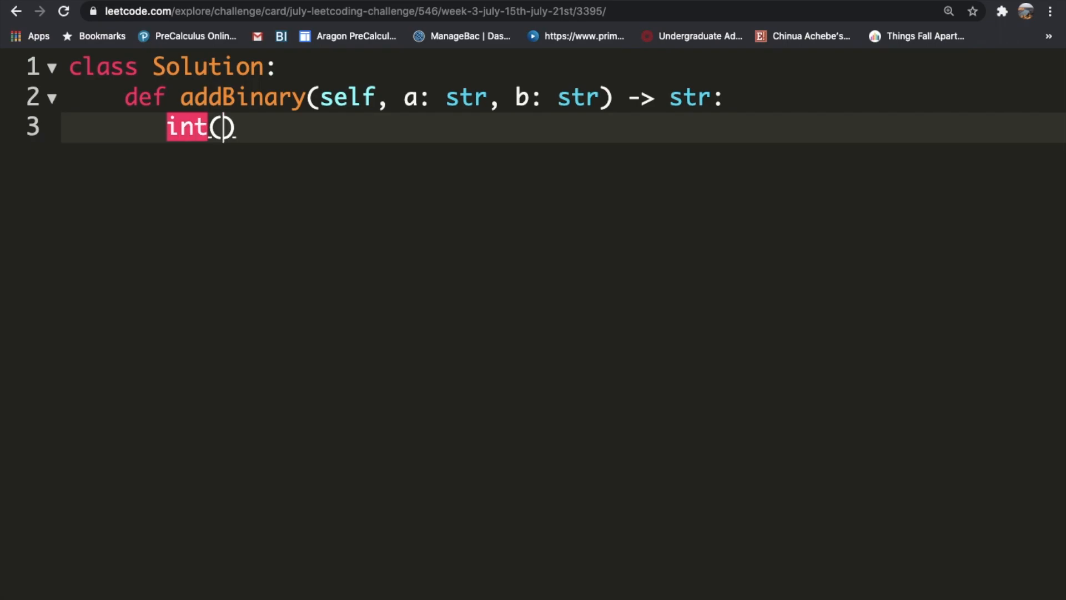
text(a,2)
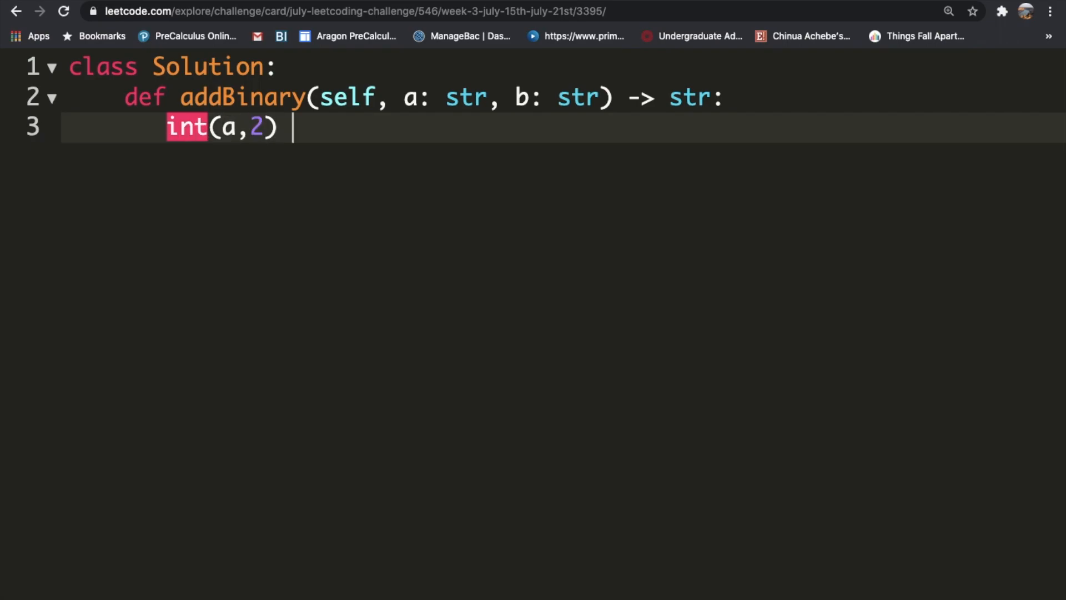
text(int(b,2)))
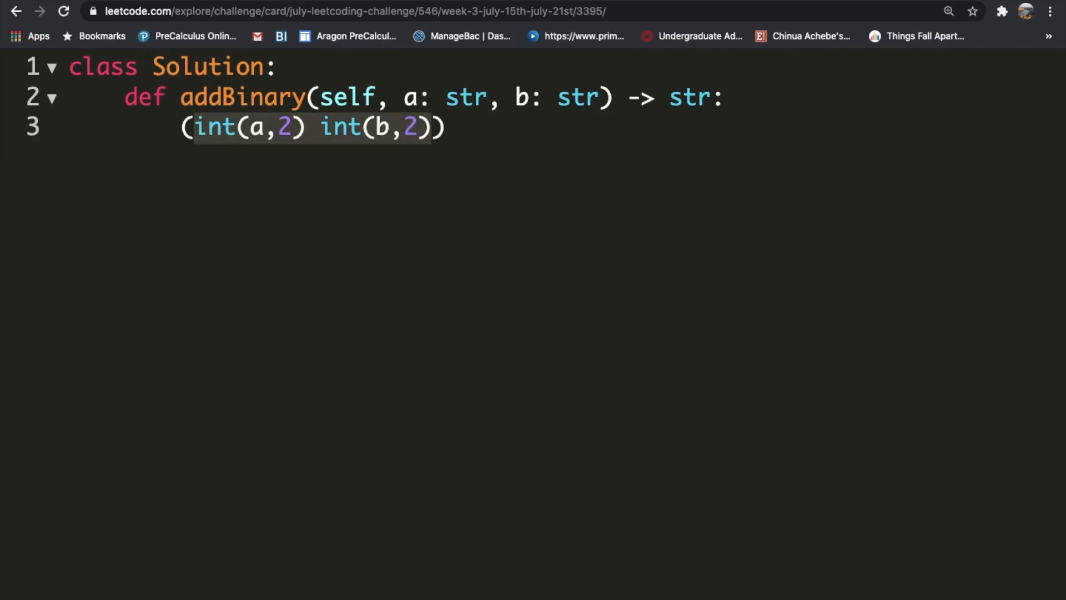
text(n)
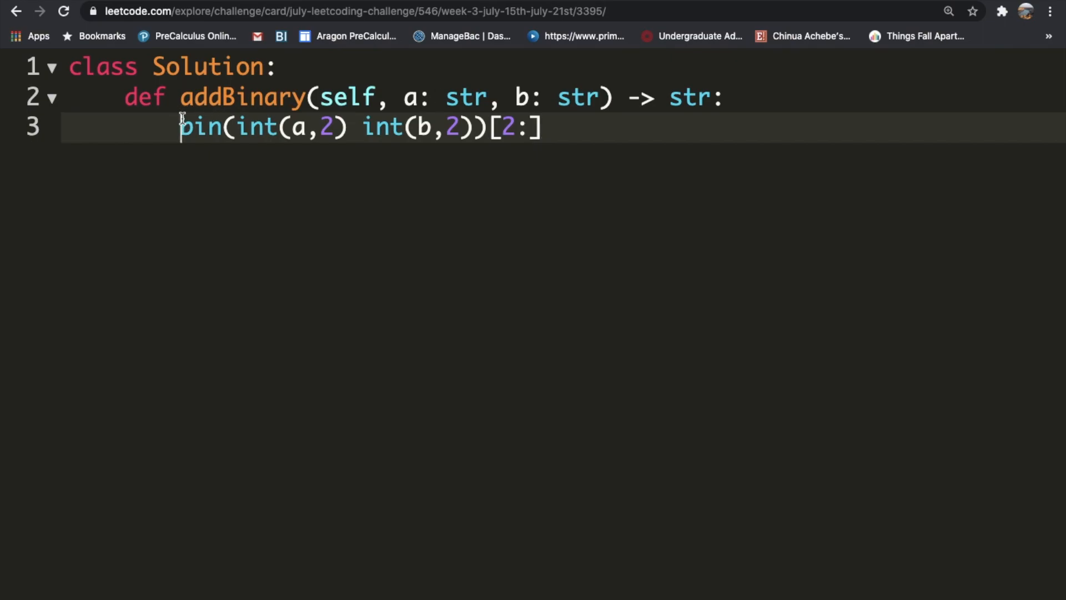
text(return)
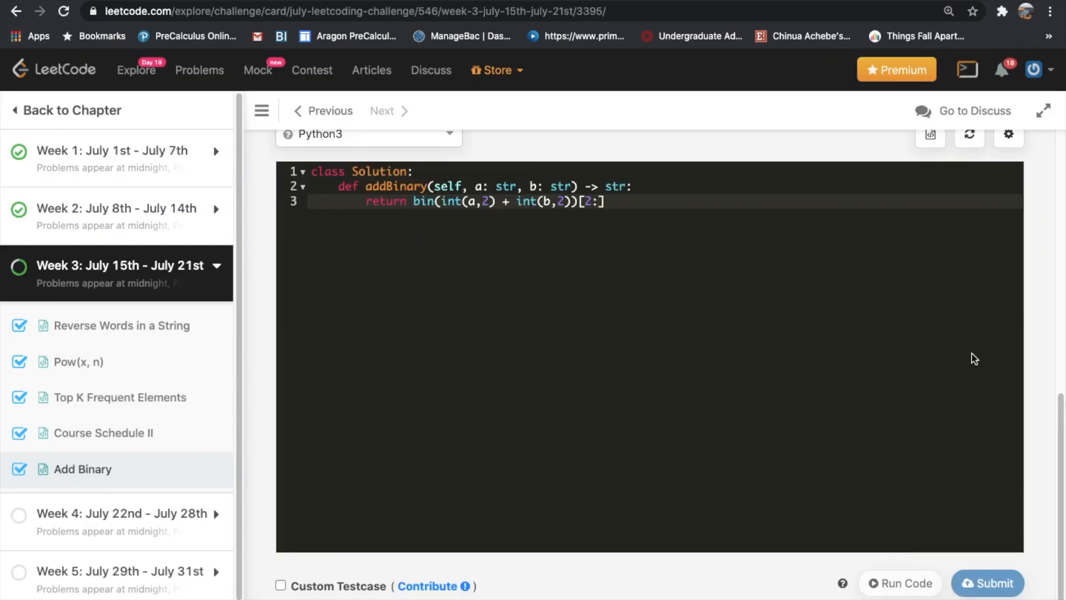
- Submit the one-line solution and get an Accepted verdict
click(987, 583)
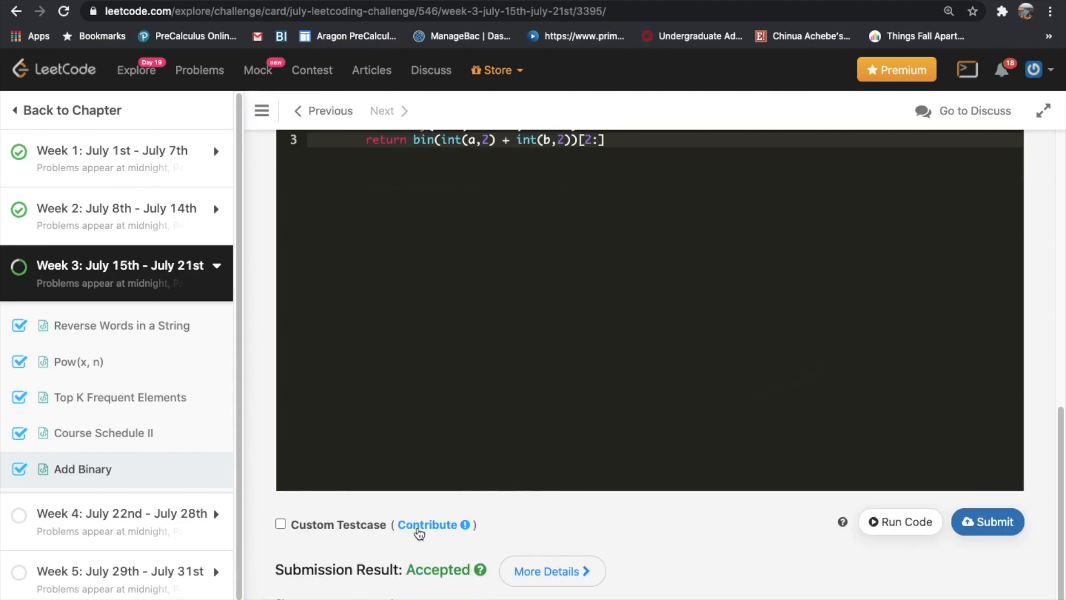
mouse_move(422, 589)
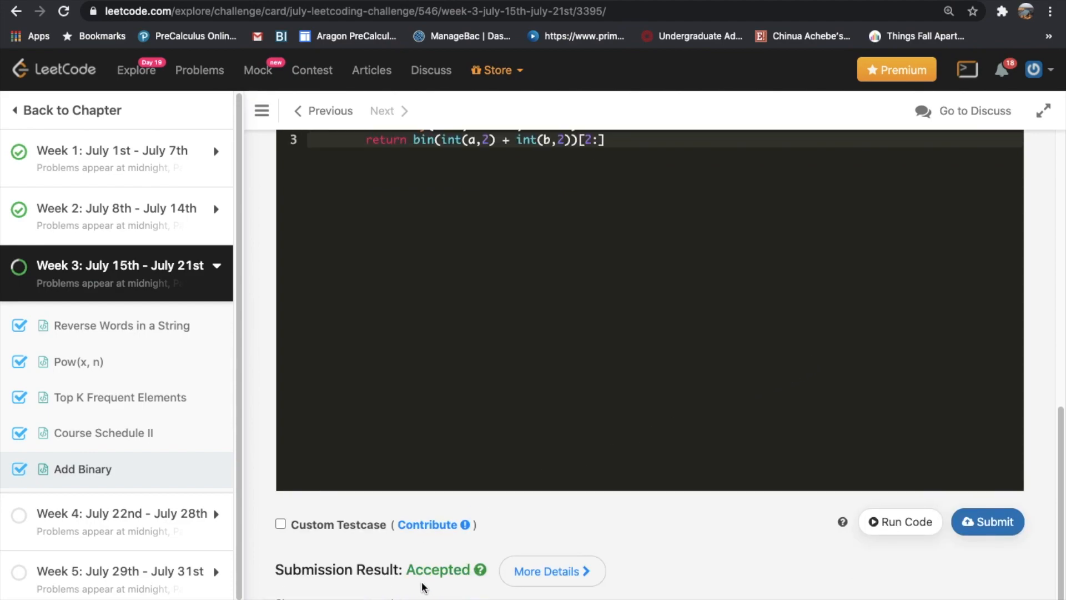